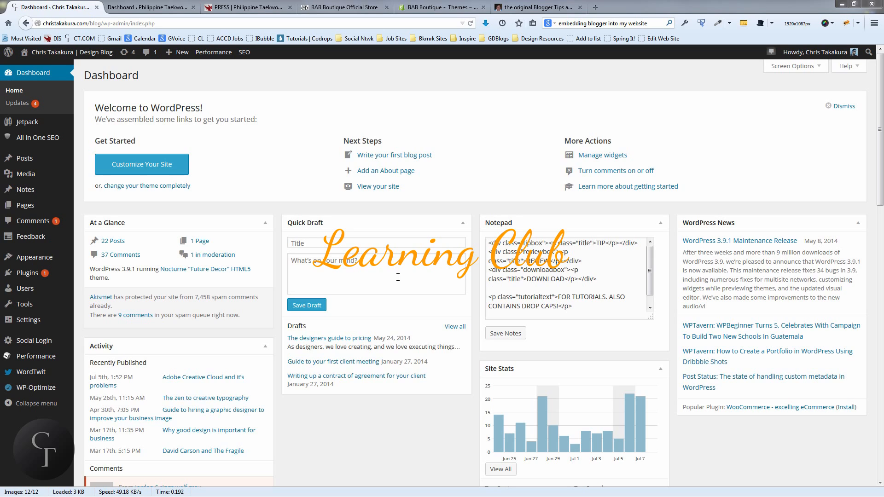
mouse_move(434, 269)
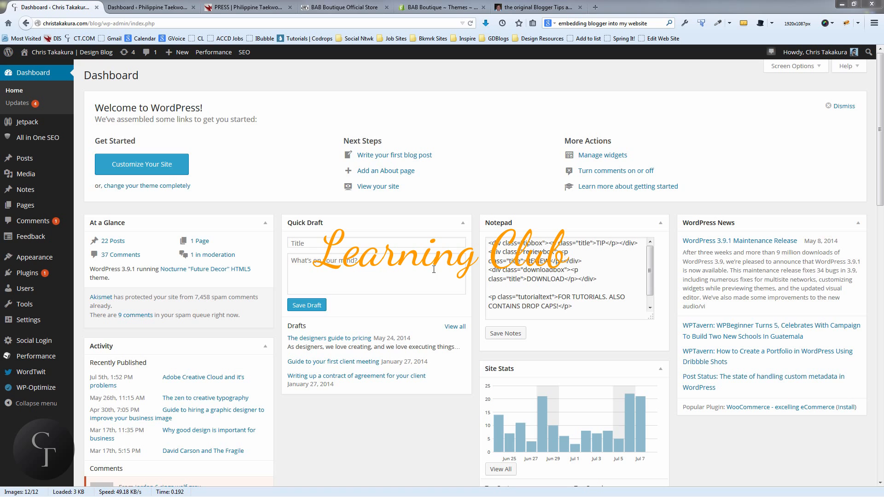
mouse_move(306, 179)
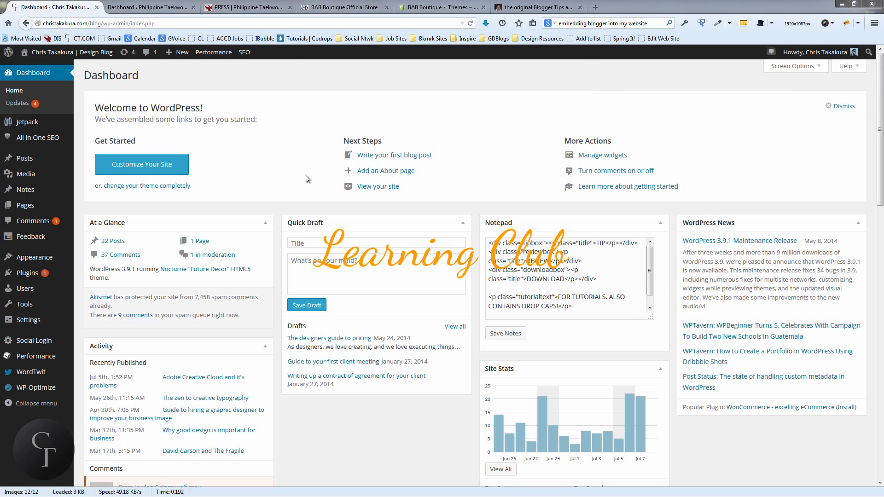
mouse_move(201, 195)
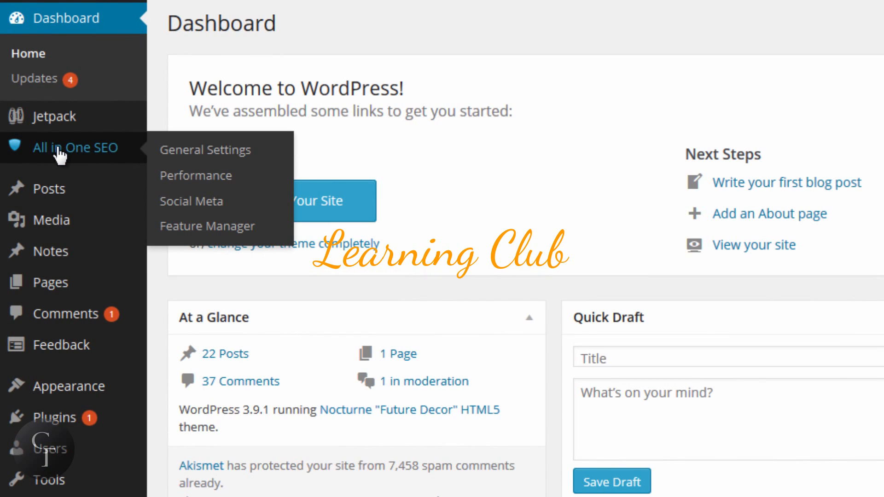
mouse_move(216, 201)
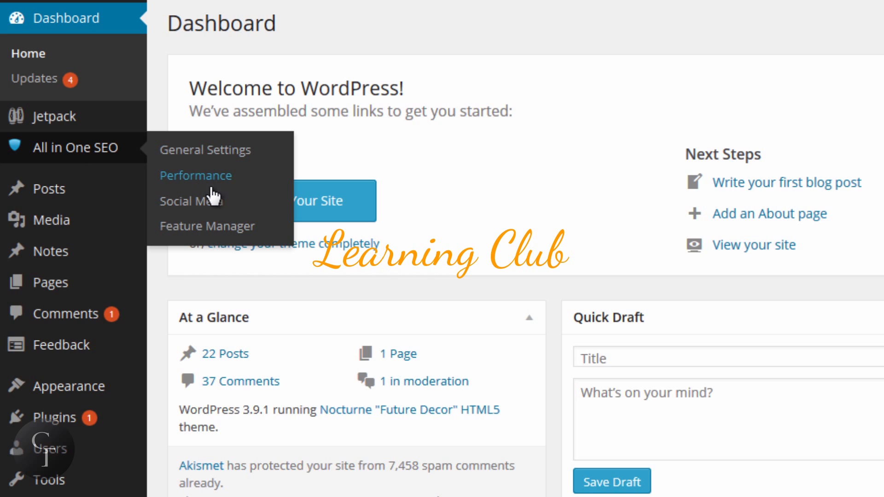
mouse_move(252, 240)
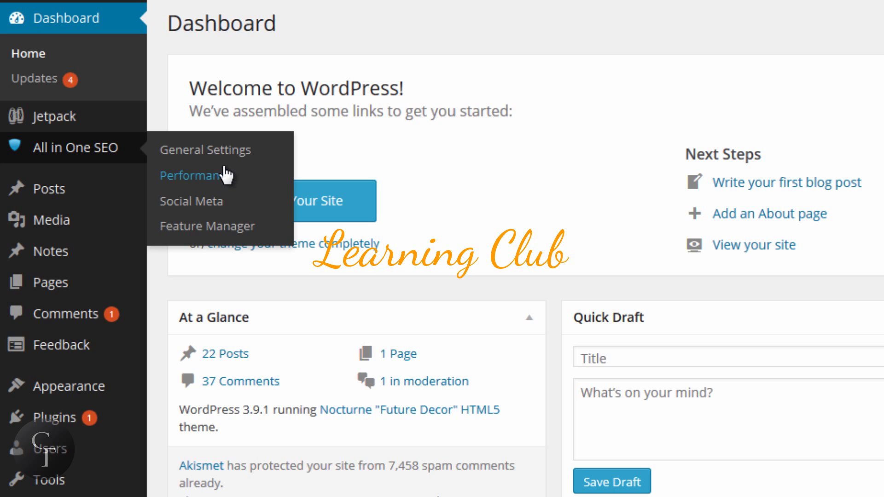
mouse_move(210, 158)
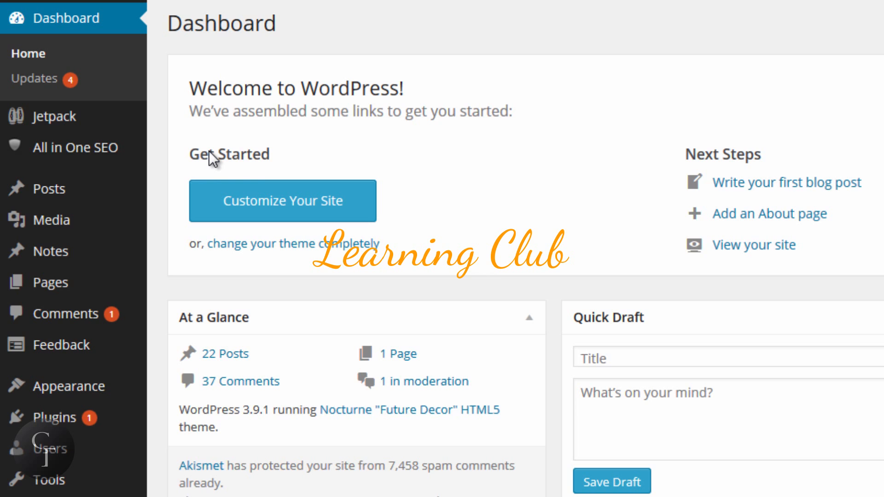
Bring up the All in One SEO plugin options and scan its General, Home Page, Keyword and Title settings.
click(62, 148)
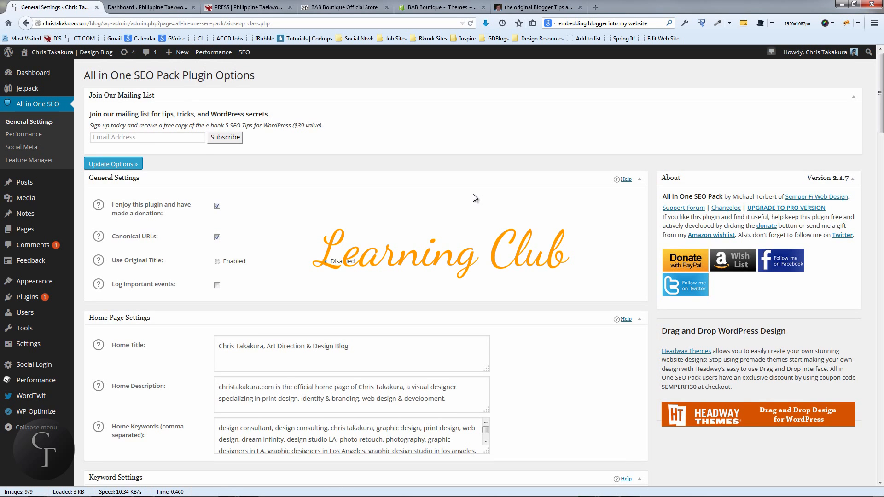
scroll(down, 3)
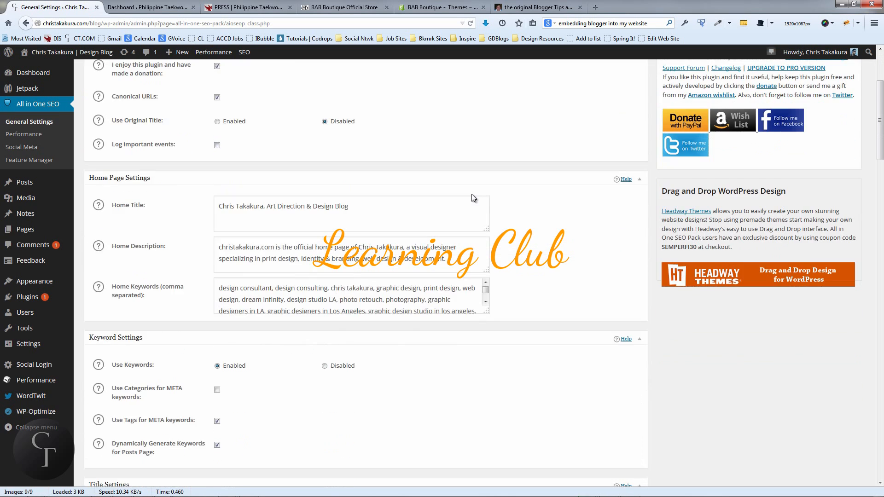
scroll(up, 3)
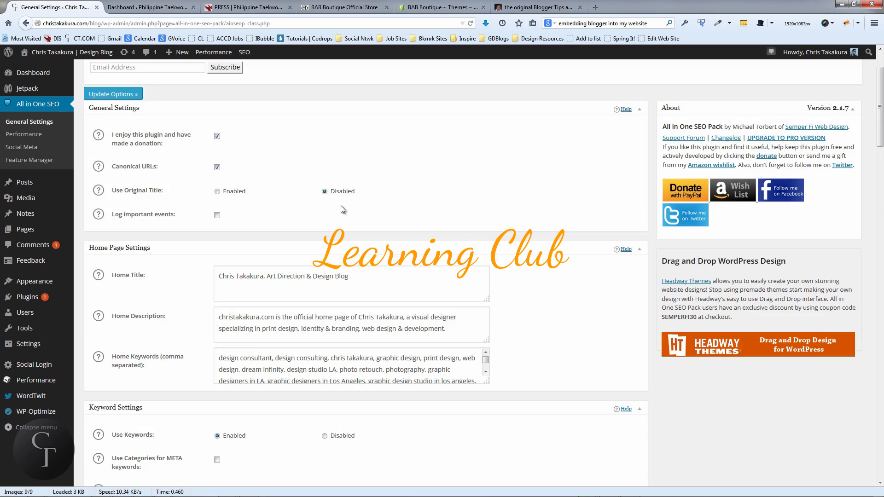
scroll(down, 3)
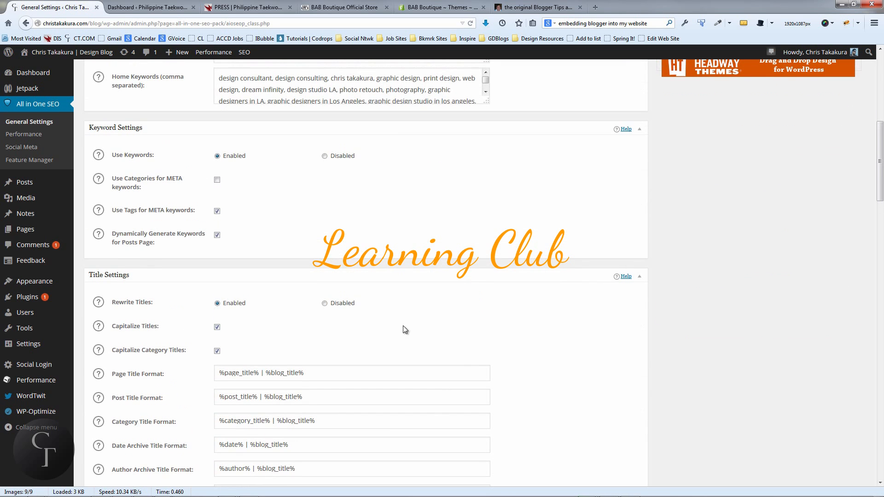
scroll(up, 3)
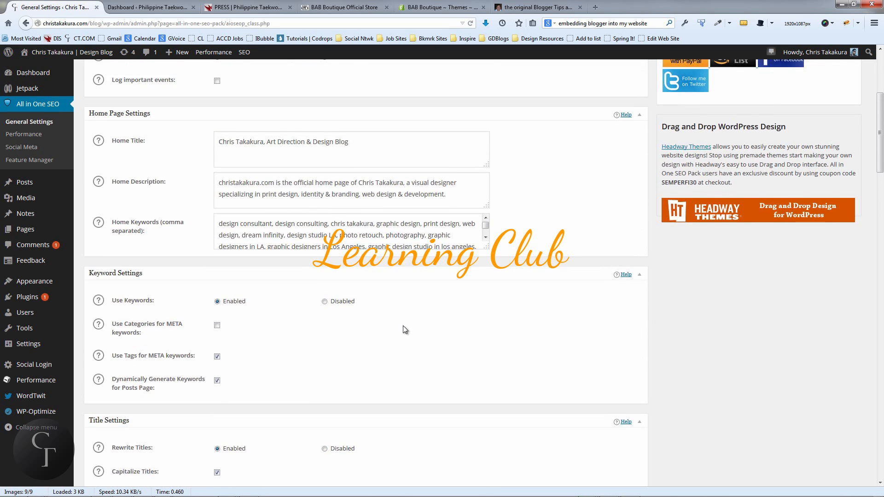
scroll(up, 3)
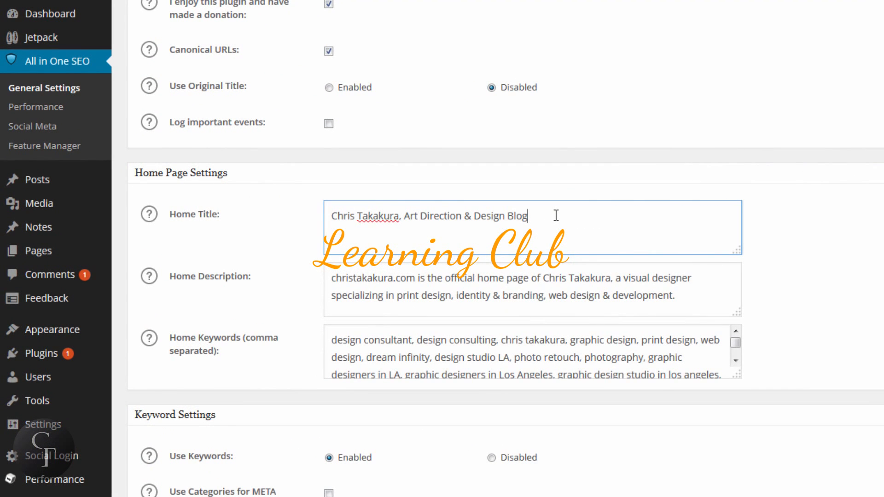
mouse_move(575, 178)
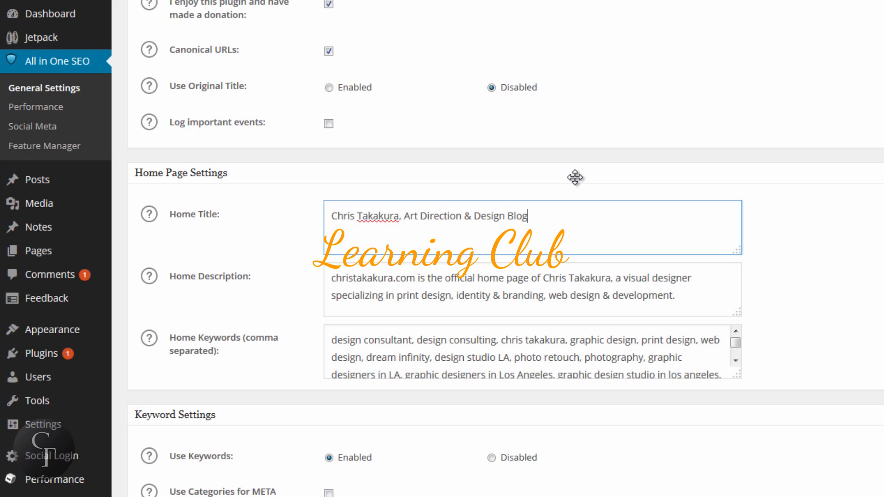
mouse_move(231, 188)
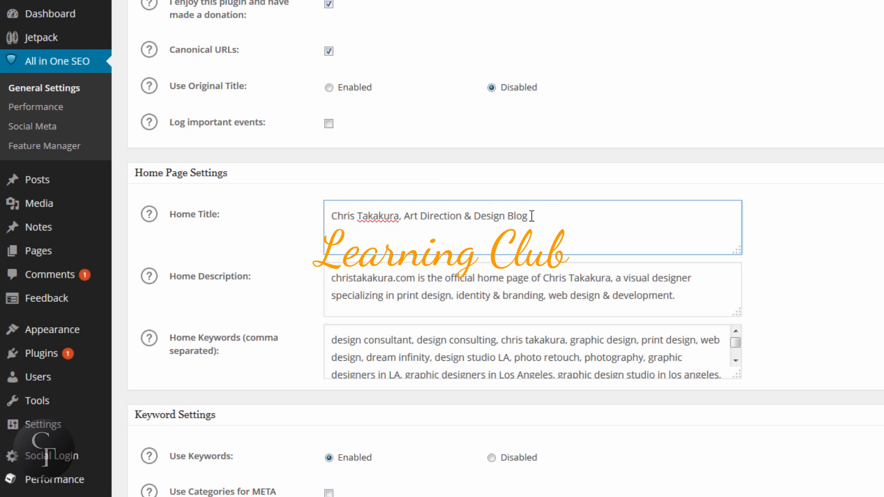
triple_click(428, 216)
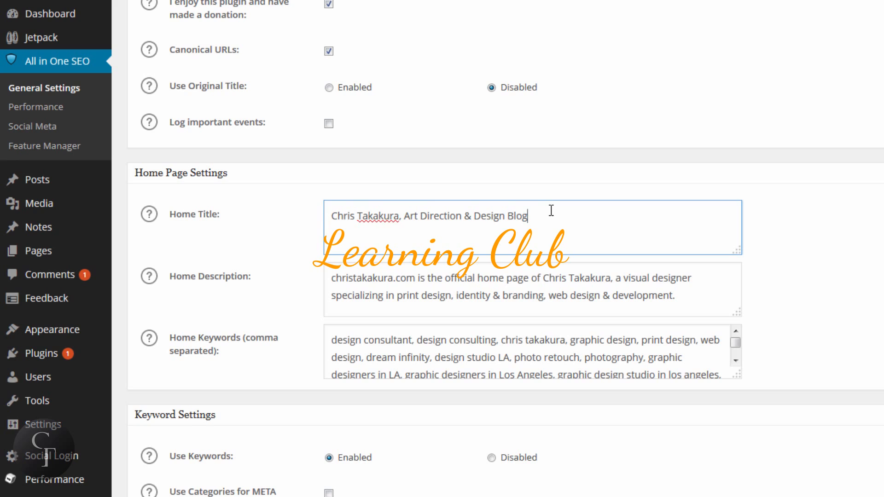
triple_click(426, 216)
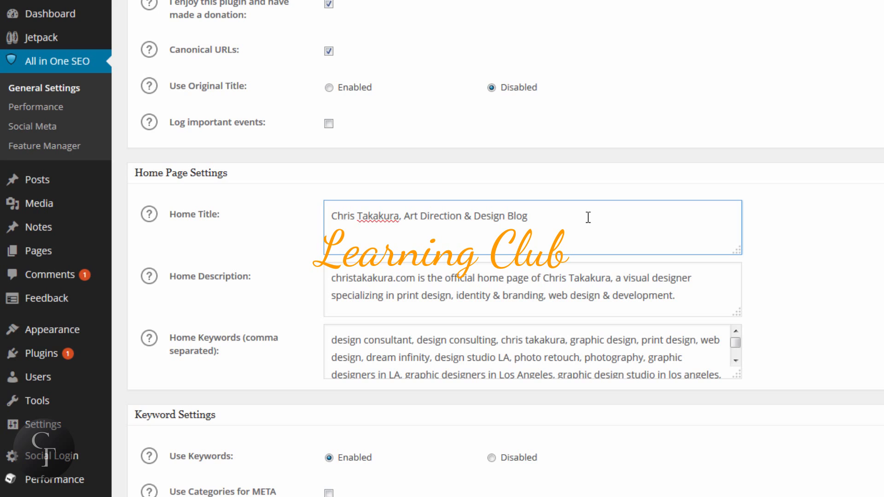
Reveal the help text for the Home Description field, leaving its text unchanged, and move into the home keywords.
click(533, 289)
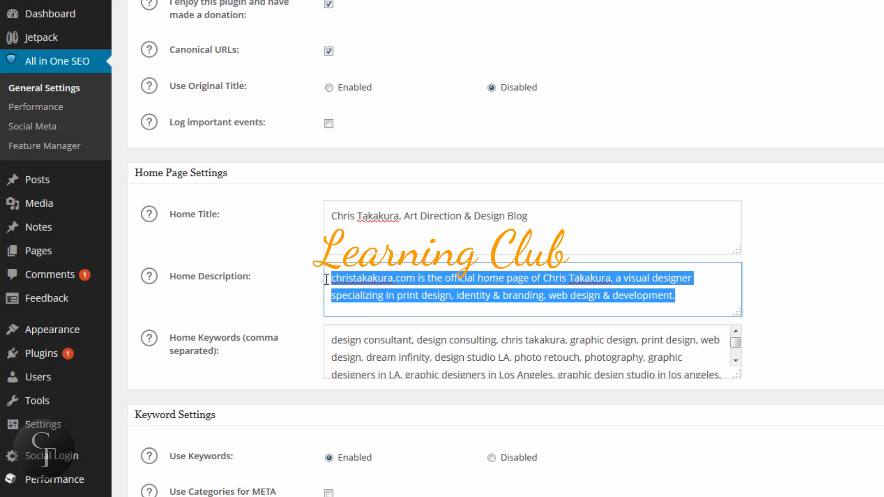
click(147, 285)
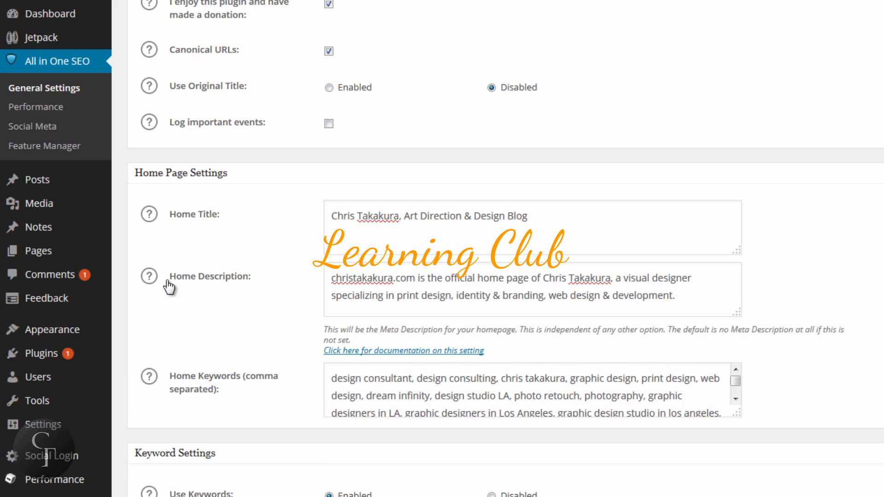
mouse_move(383, 284)
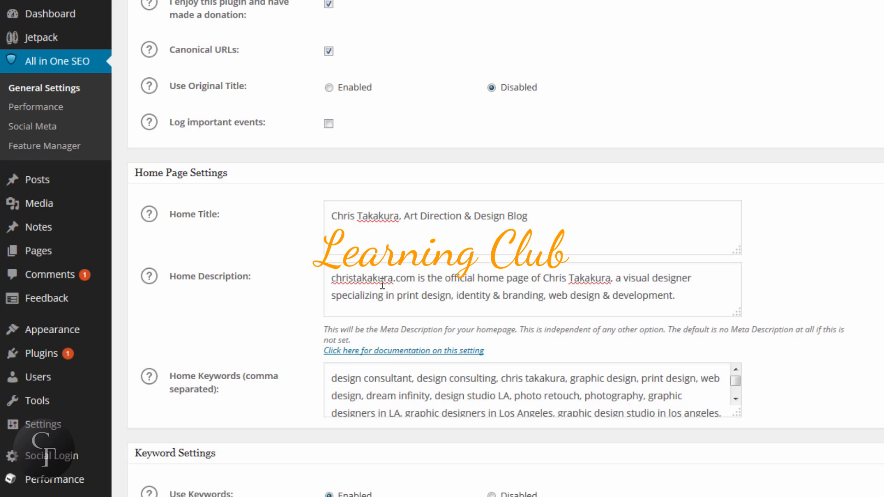
click(443, 288)
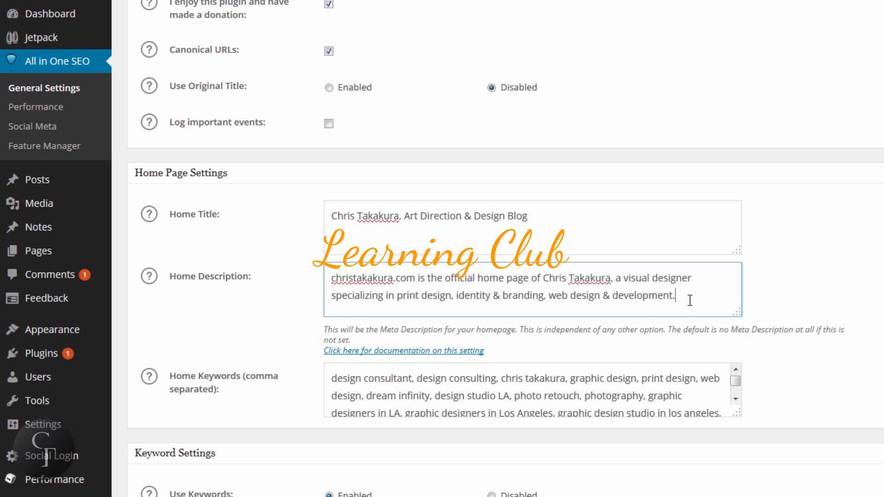
click(330, 278)
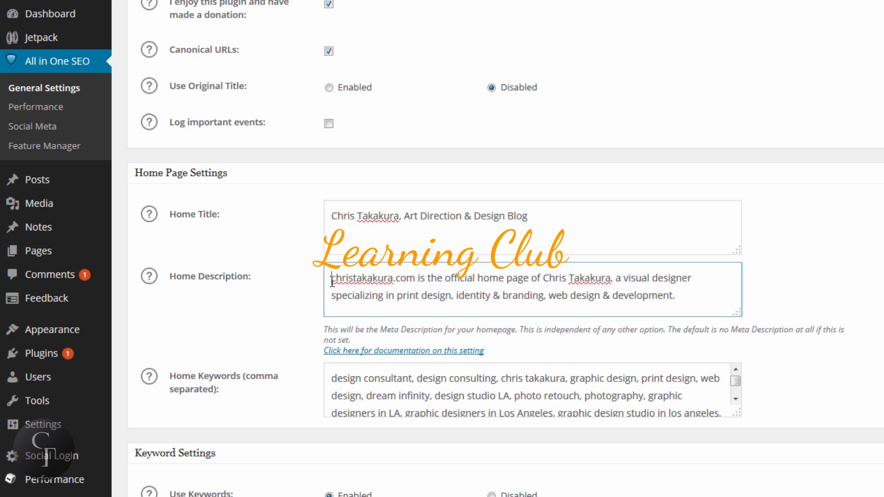
mouse_move(717, 303)
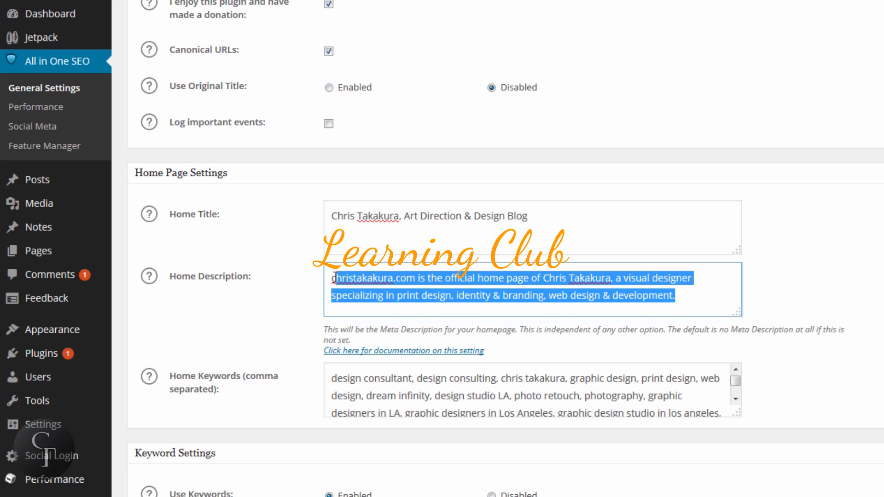
click(566, 300)
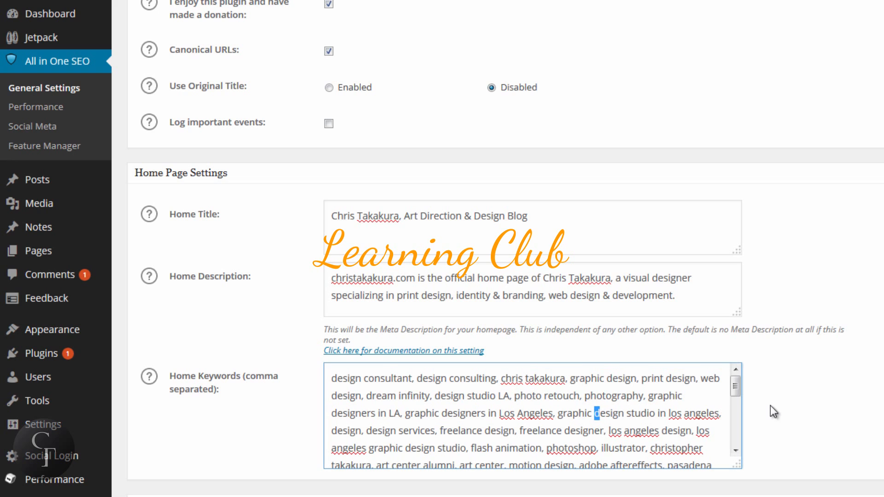
Look through the home keywords list to its end and return to the top of the settings page.
scroll(down, 3)
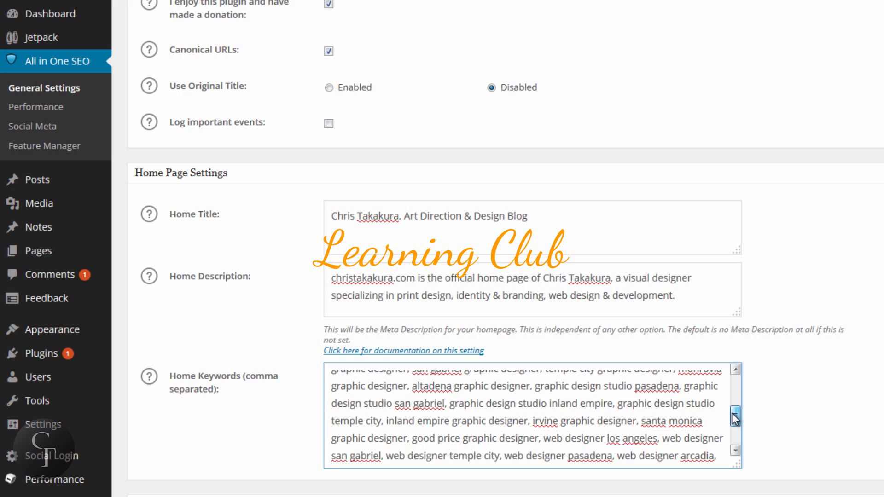
scroll(down, 3)
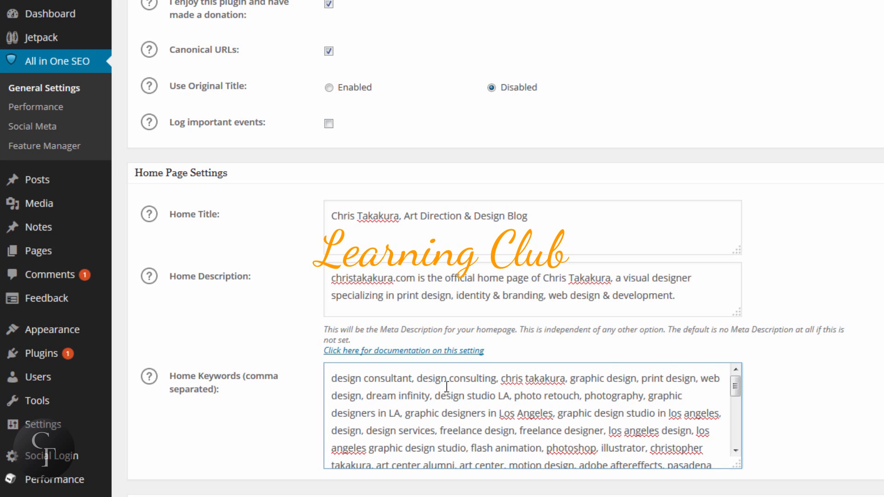
scroll(down, 3)
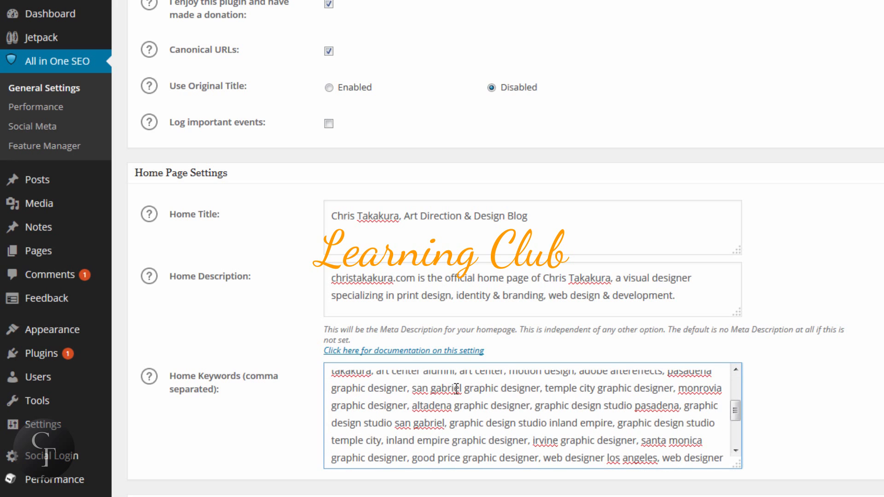
scroll(down, 3)
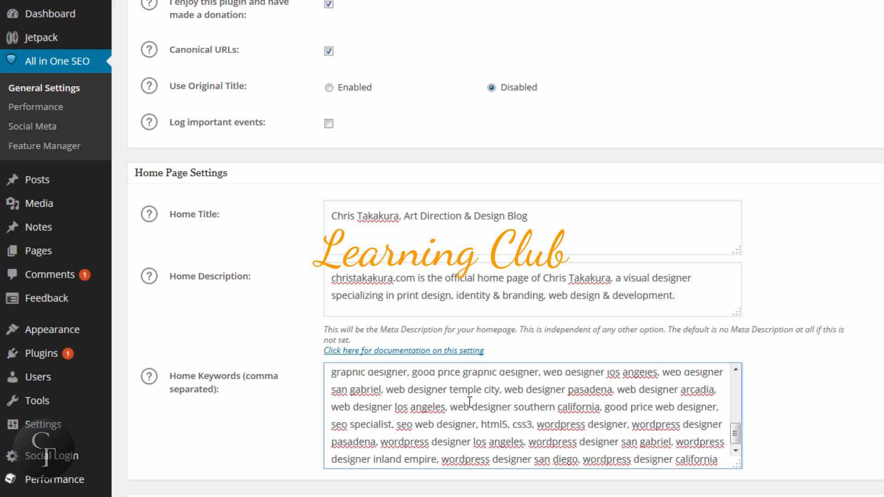
scroll(up, 3)
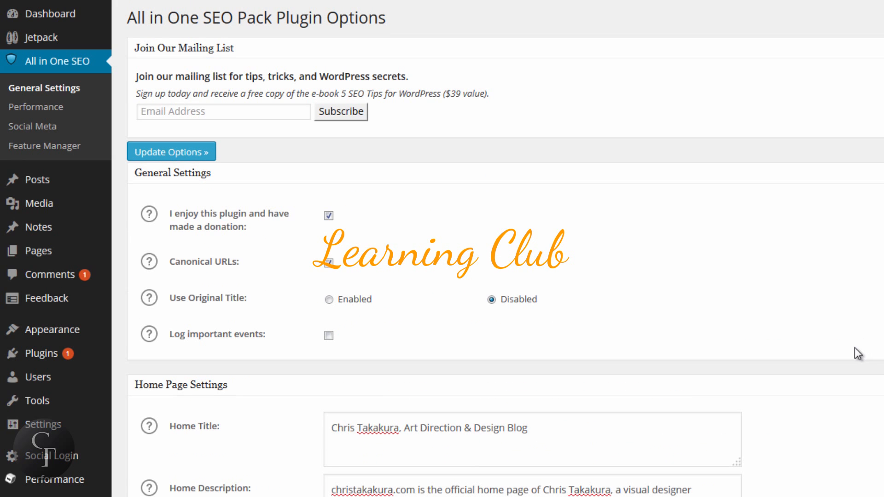
scroll(down, 3)
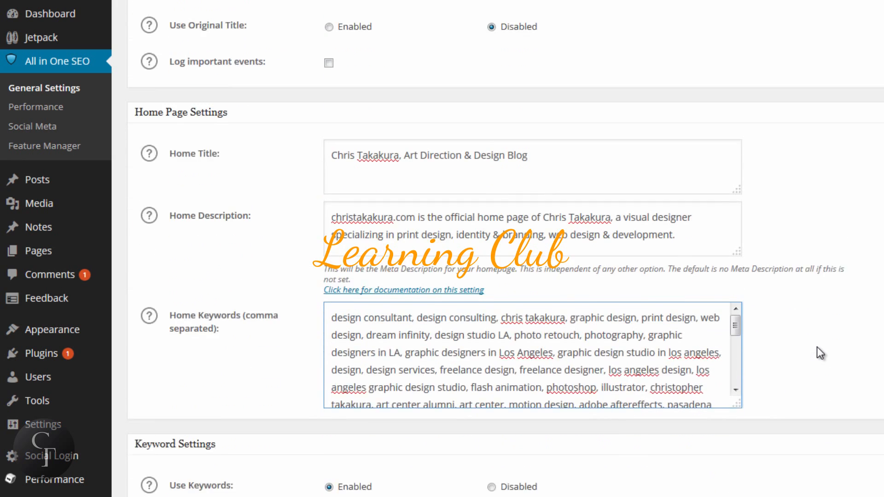
scroll(up, 3)
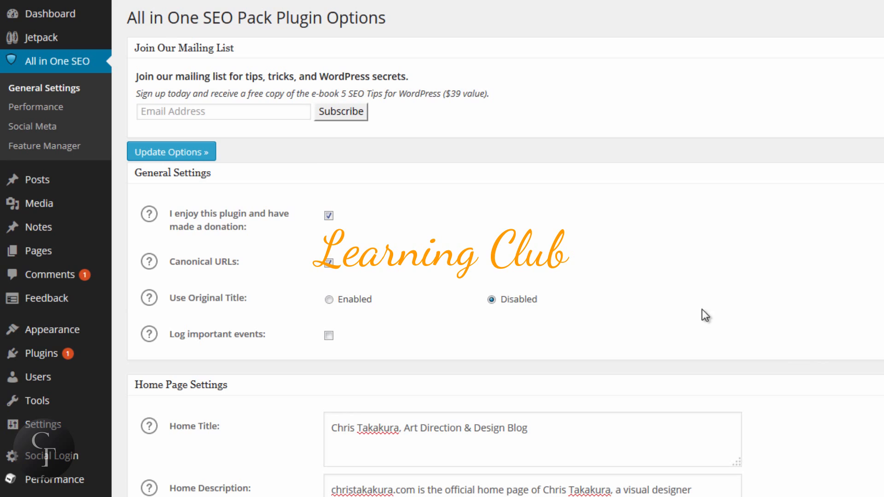
mouse_move(376, 166)
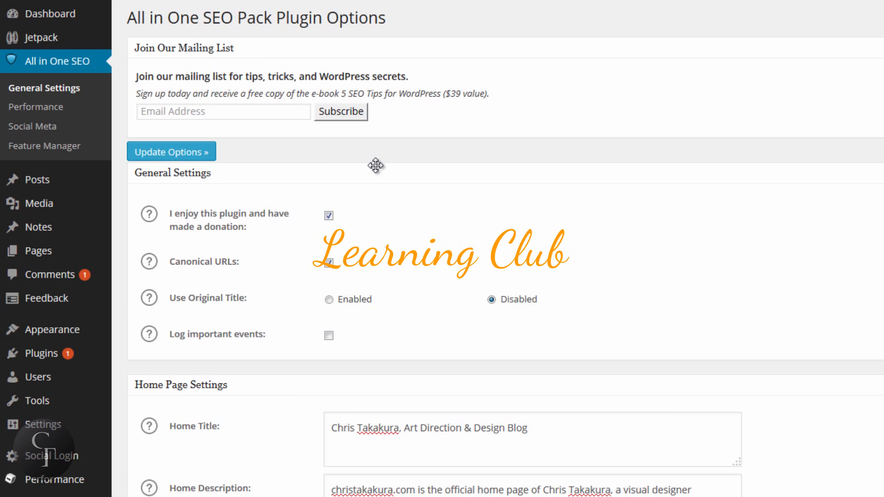
mouse_move(395, 164)
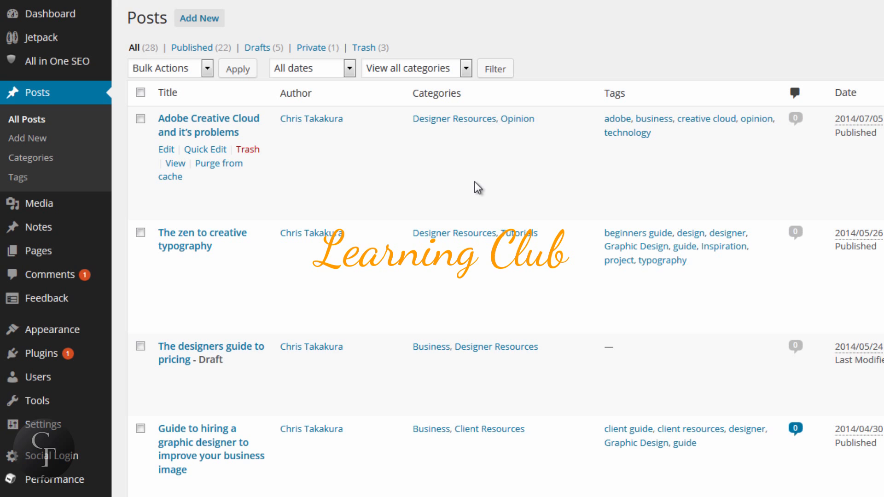
Scan the Posts list showing all 28 posts with their categories and tags.
scroll(down, 3)
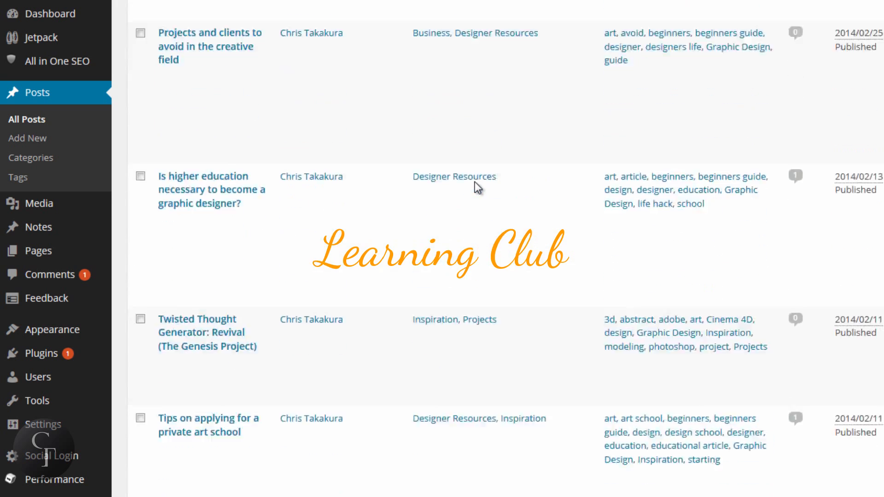
scroll(up, 3)
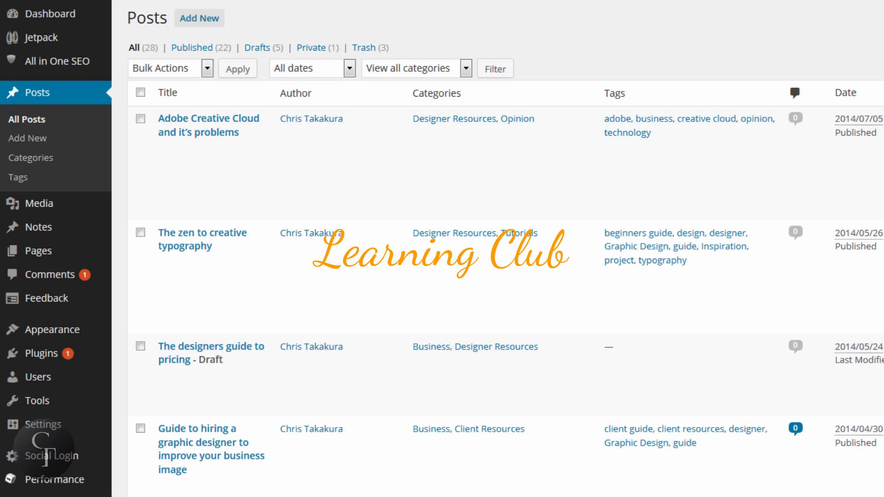
mouse_move(209, 125)
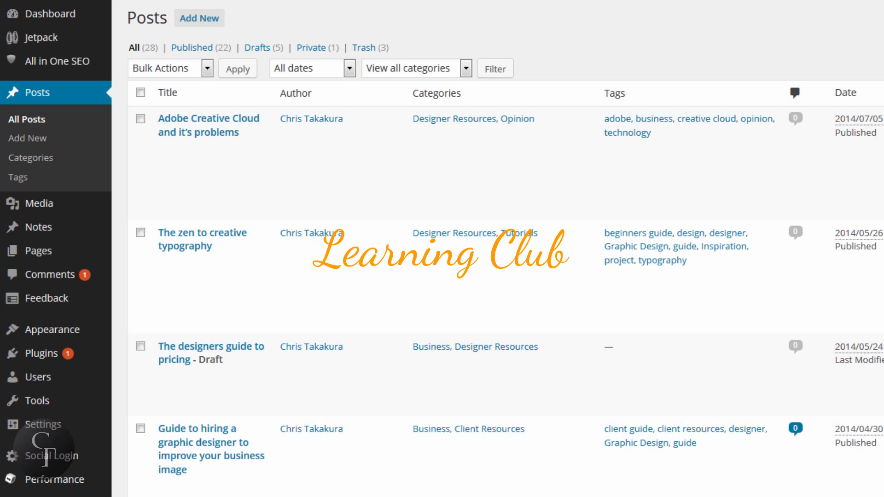
mouse_move(209, 126)
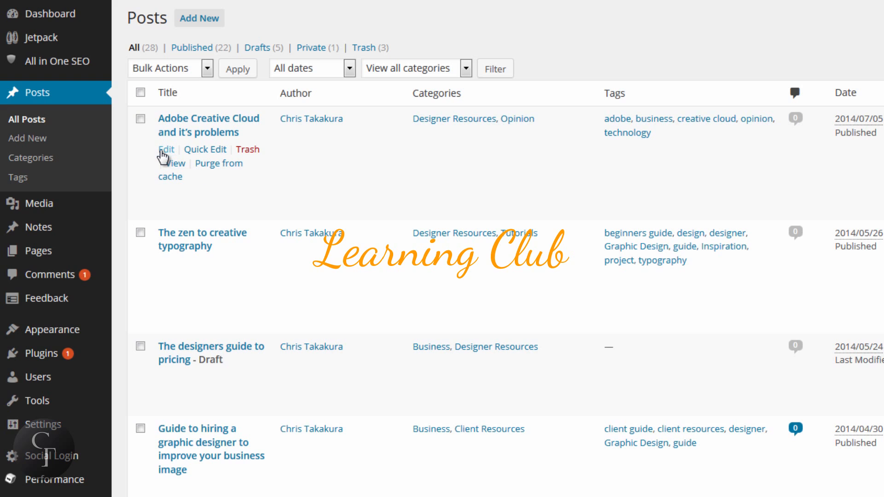
Edit the Adobe Creative Cloud post and reach its All in One SEO Pack title, description and keywords box.
click(165, 149)
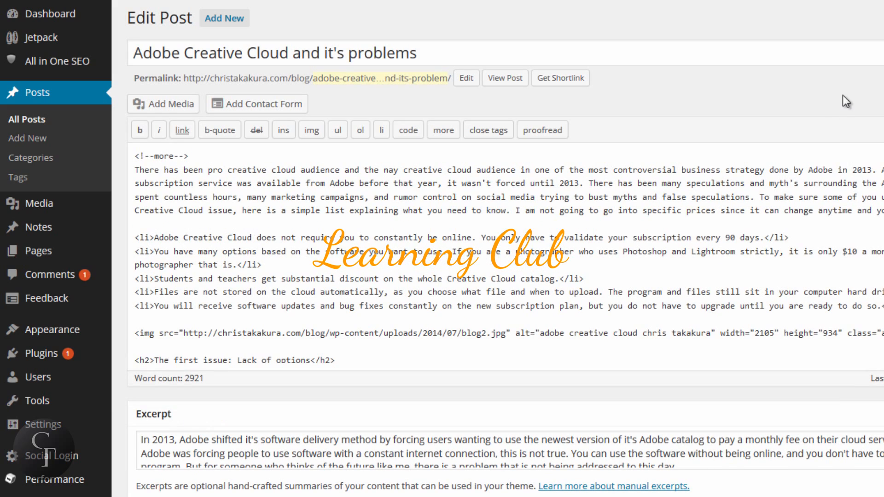
scroll(down, 3)
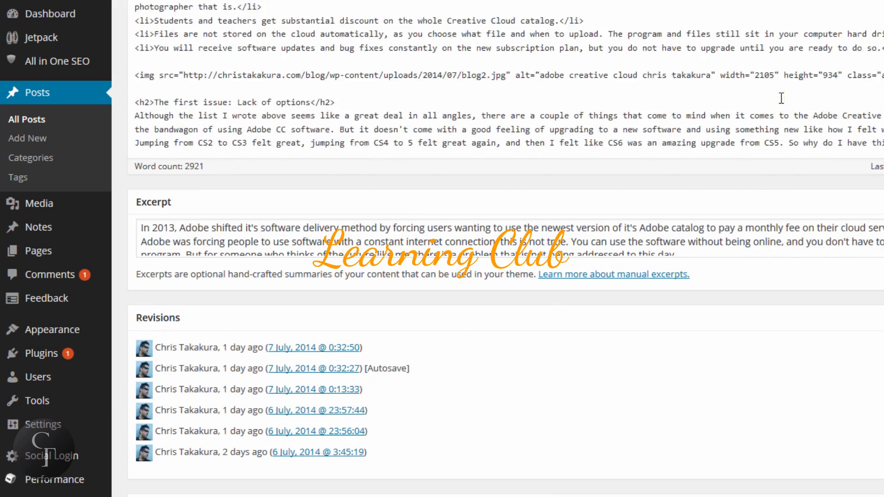
scroll(up, 3)
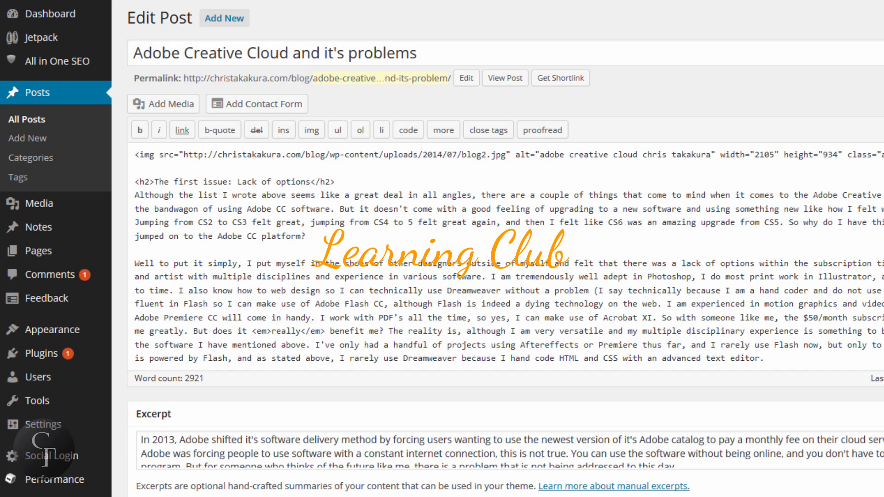
scroll(down, 3)
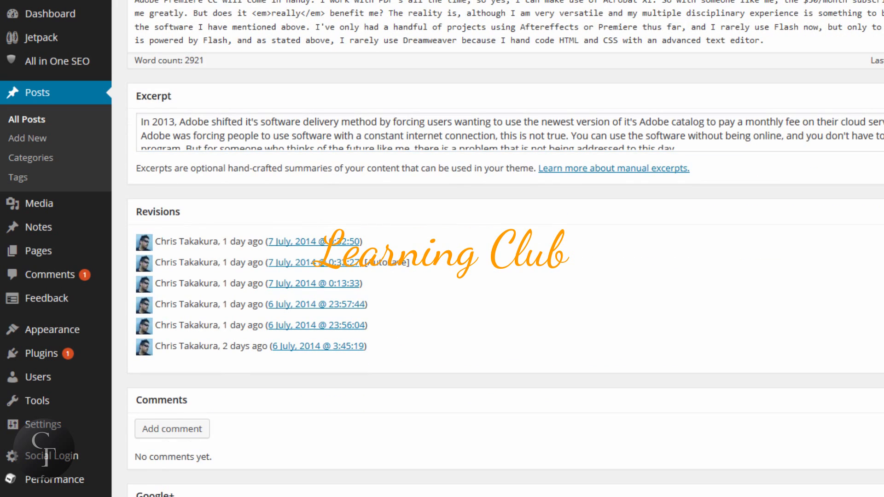
scroll(down, 3)
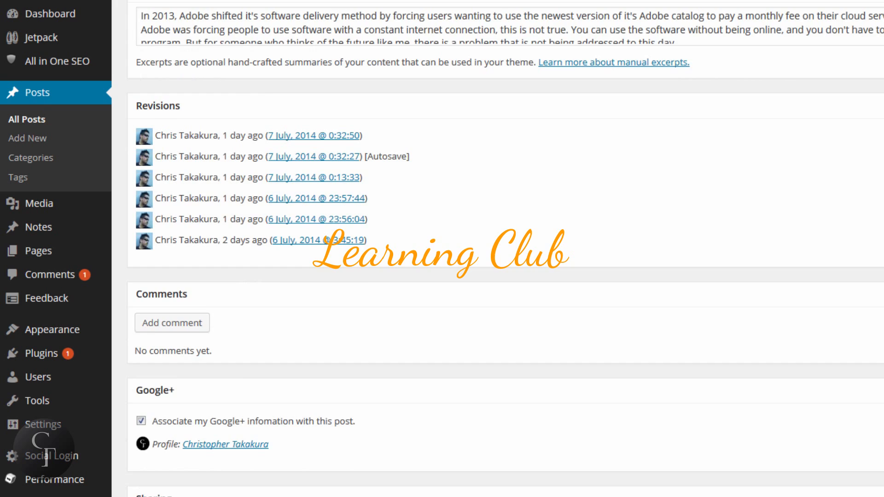
scroll(down, 3)
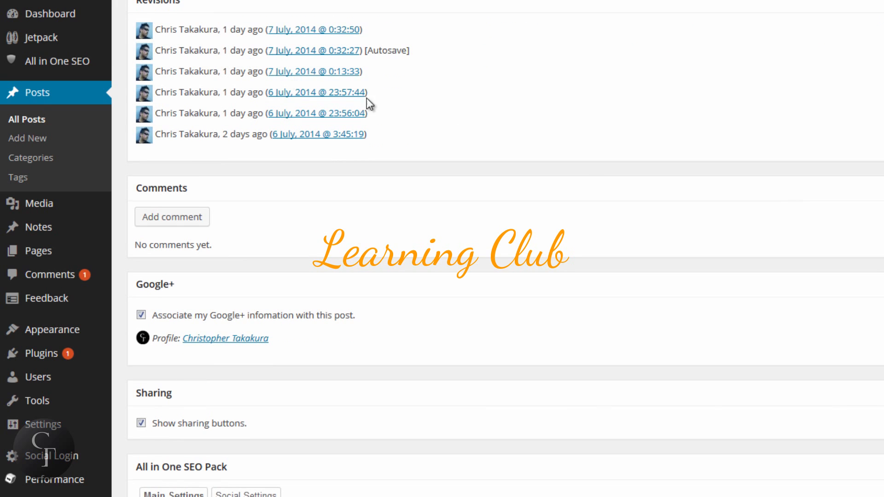
scroll(down, 3)
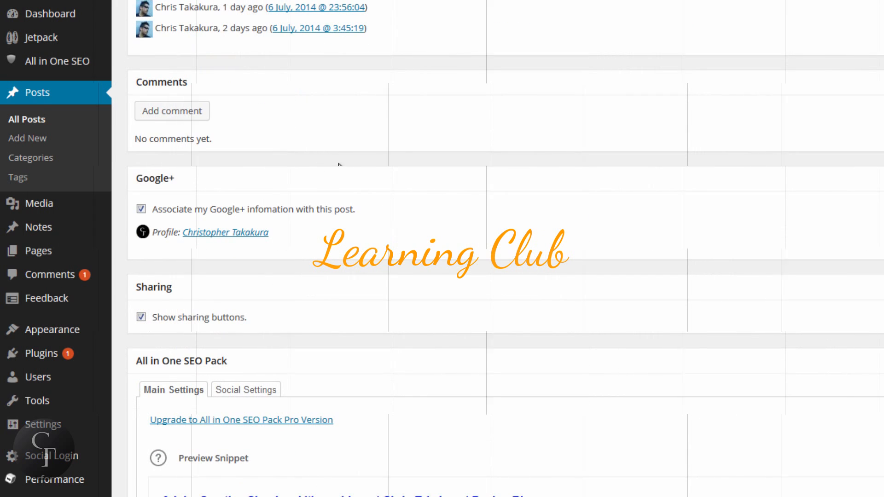
scroll(down, 3)
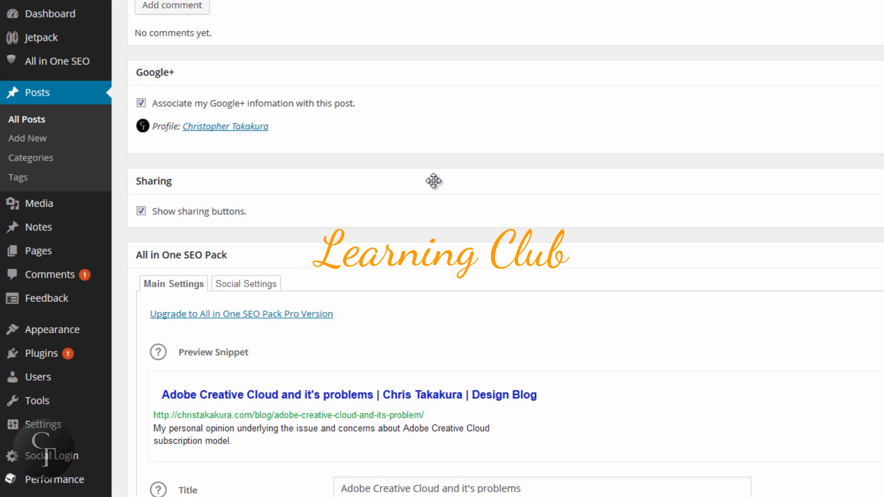
scroll(down, 3)
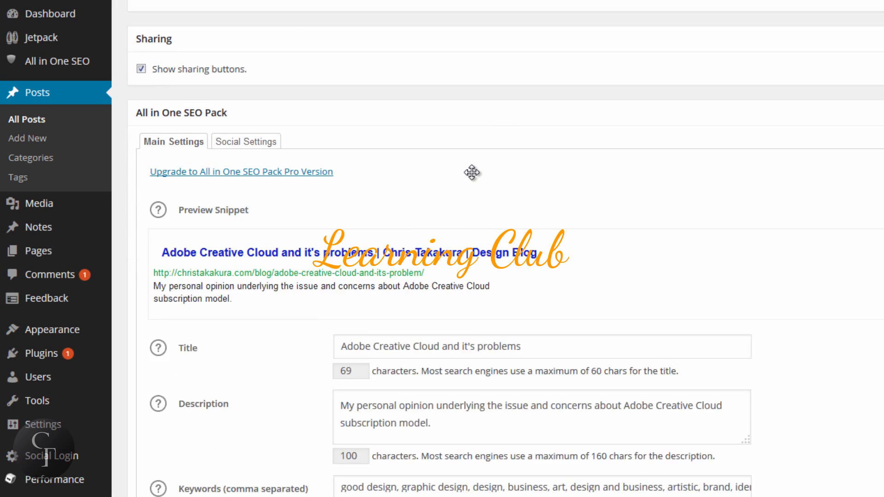
scroll(down, 3)
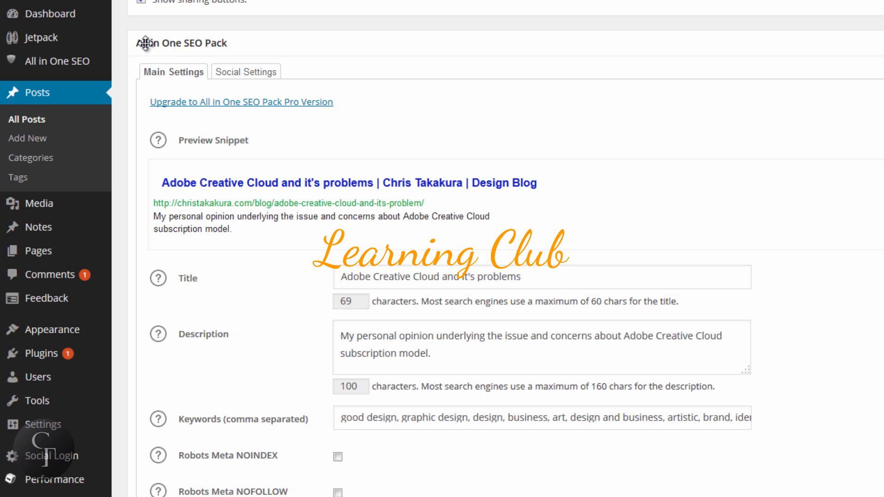
mouse_move(712, 66)
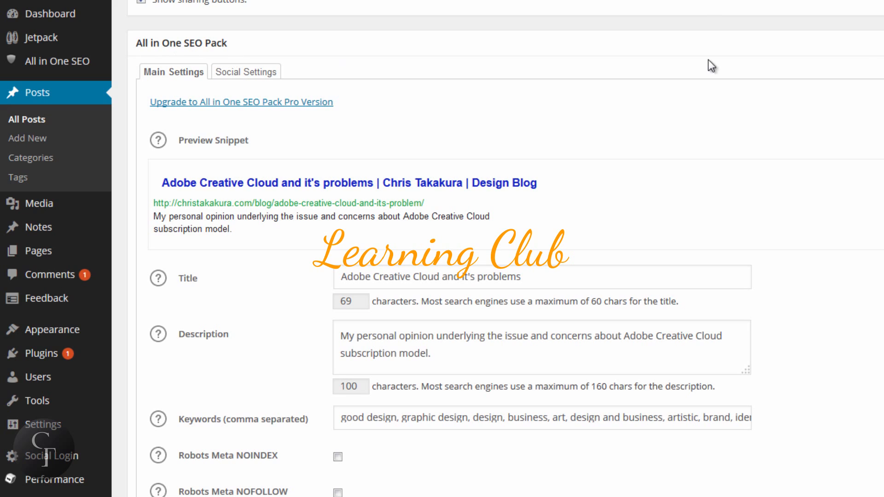
mouse_move(182, 52)
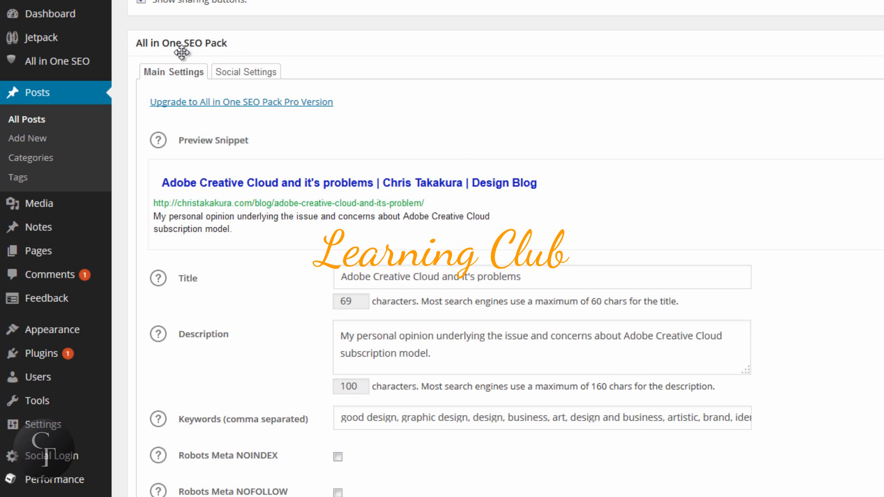
mouse_move(595, 208)
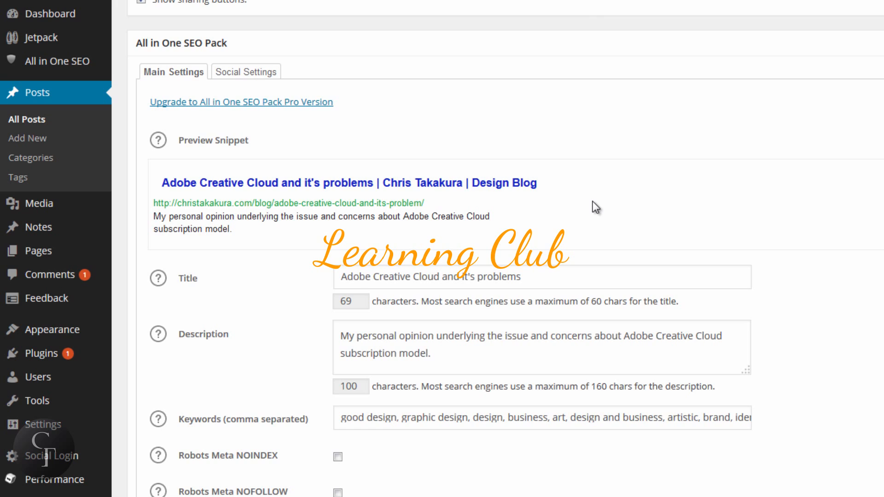
scroll(down, 3)
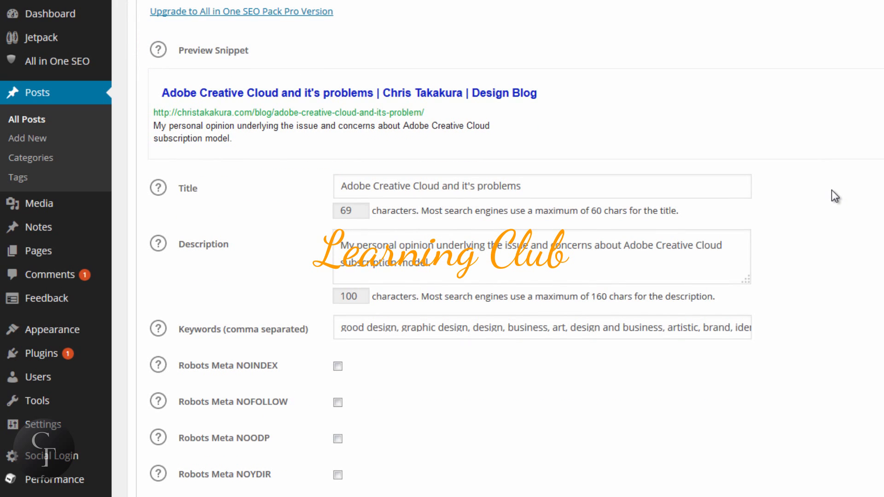
mouse_move(210, 377)
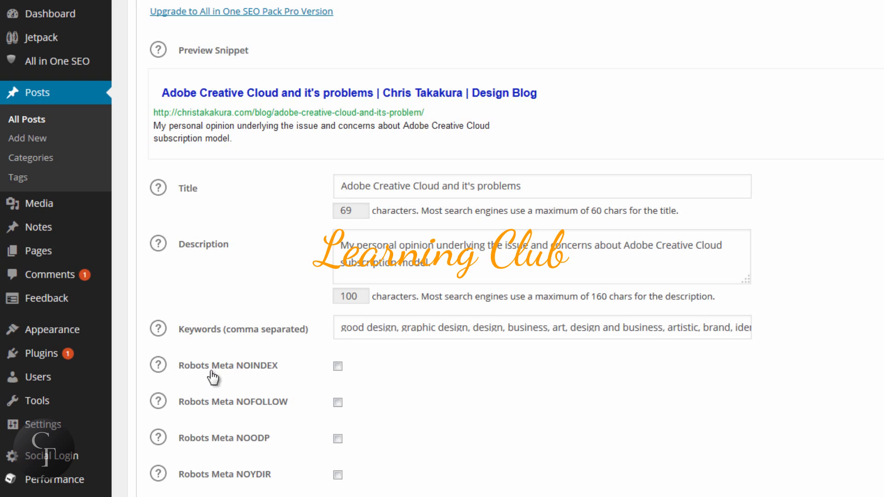
mouse_move(250, 384)
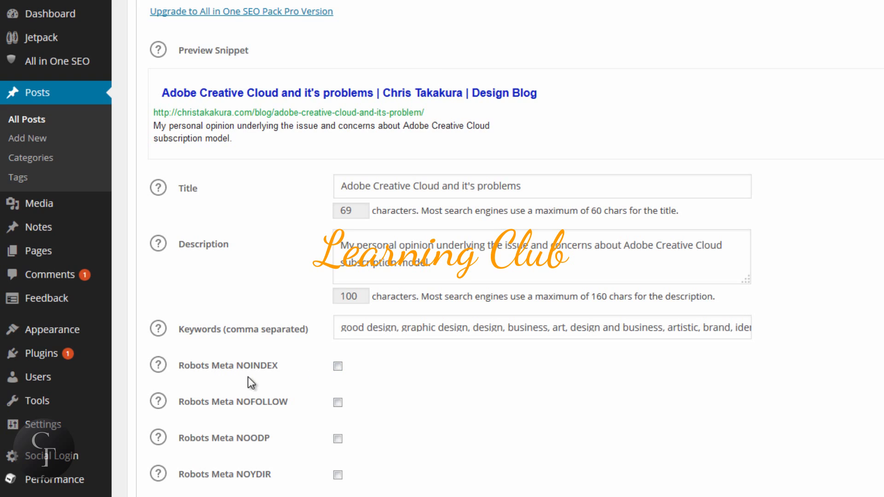
mouse_move(313, 381)
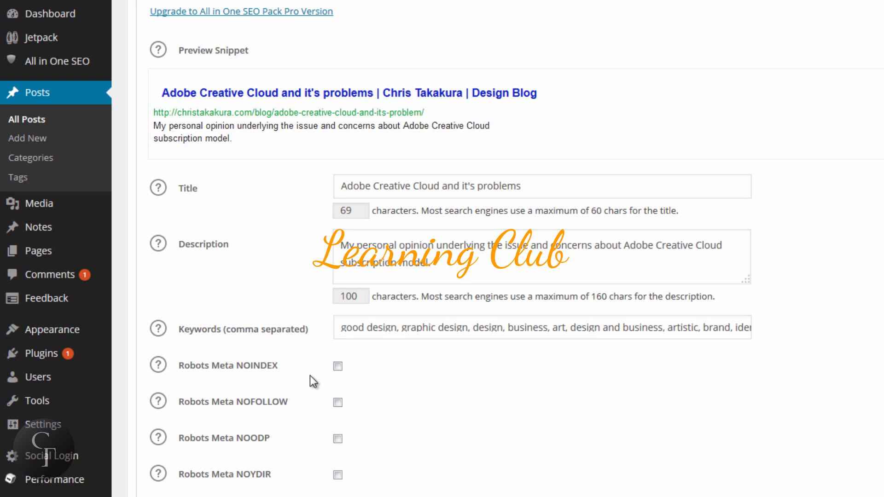
mouse_move(234, 489)
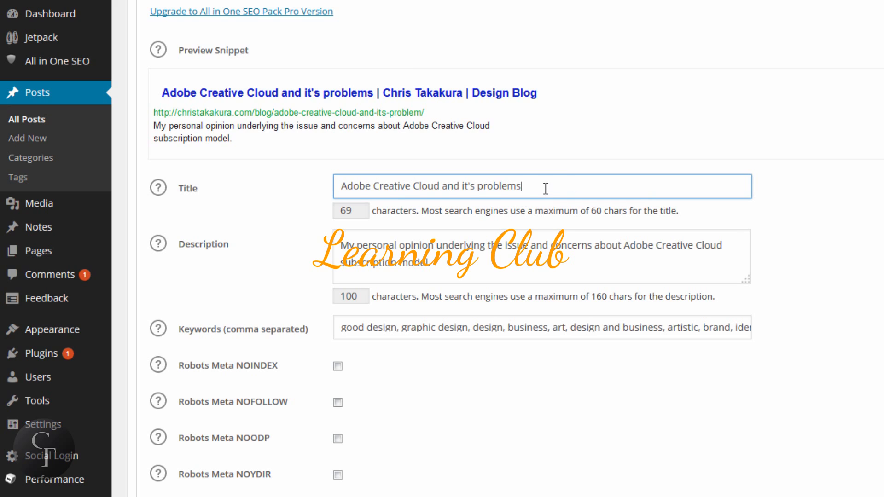
click(496, 186)
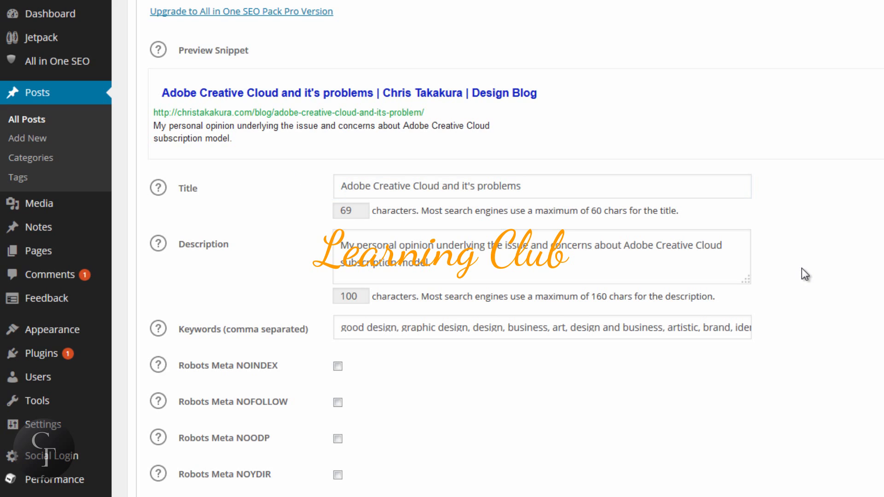
click(541, 186)
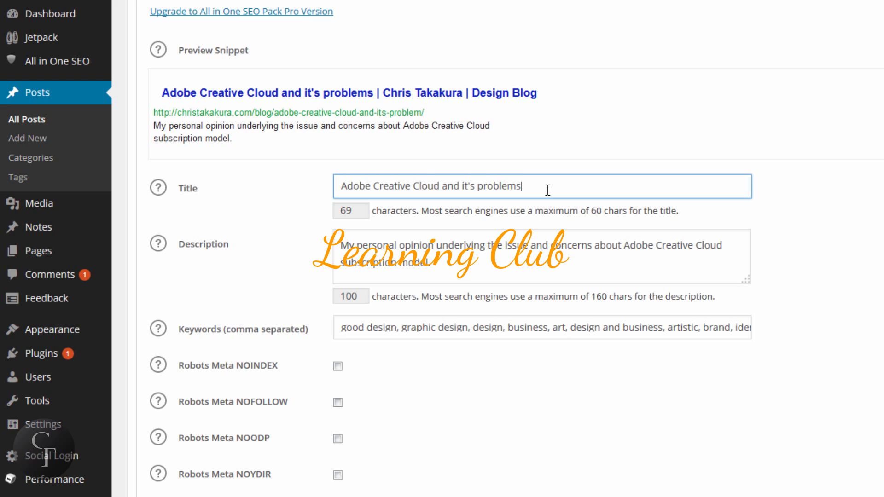
double_click(350, 211)
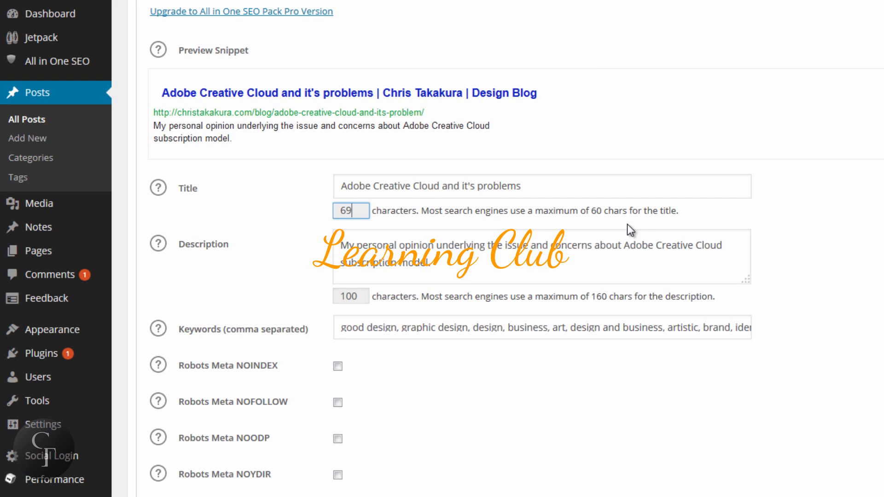
mouse_move(524, 223)
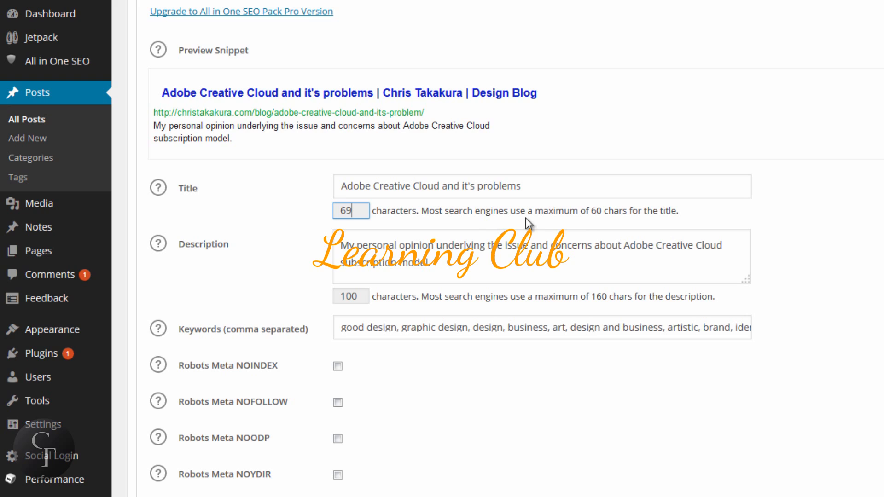
mouse_move(556, 213)
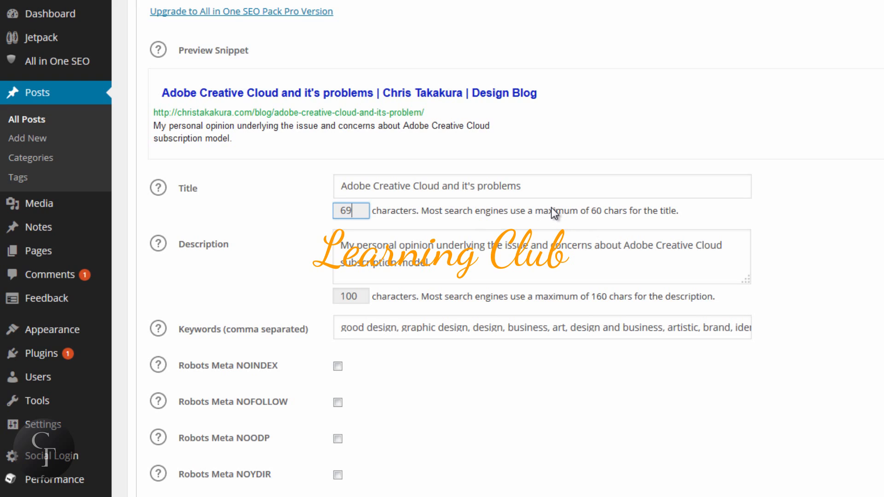
click(542, 187)
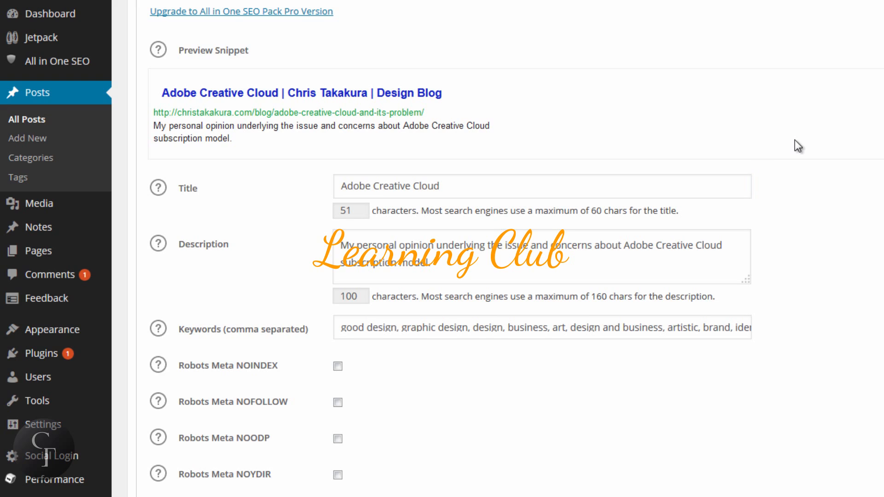
mouse_move(803, 146)
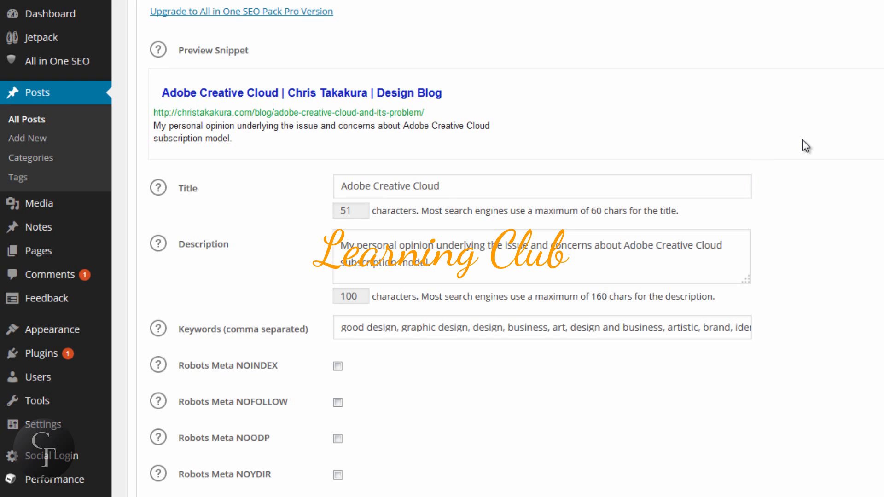
mouse_move(565, 148)
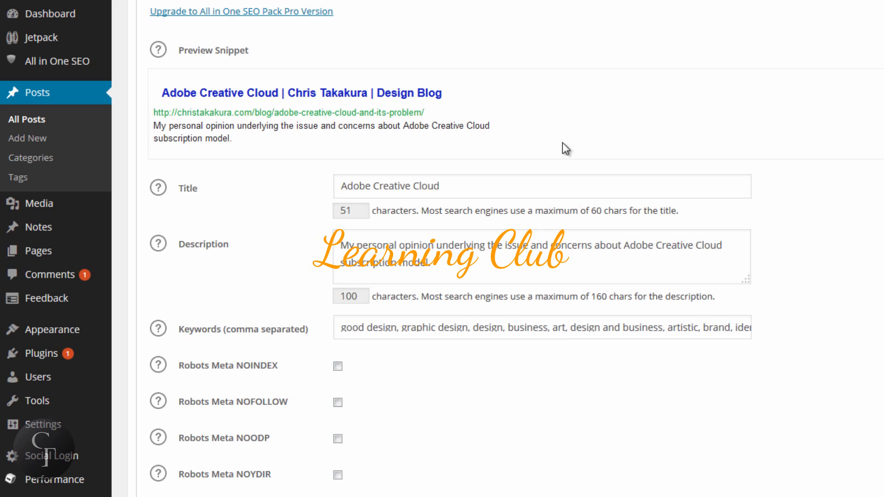
mouse_move(251, 99)
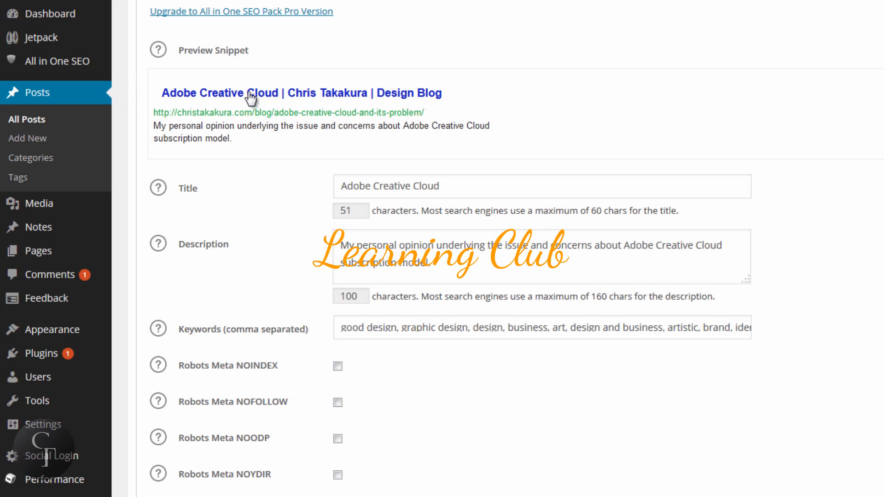
mouse_move(142, 91)
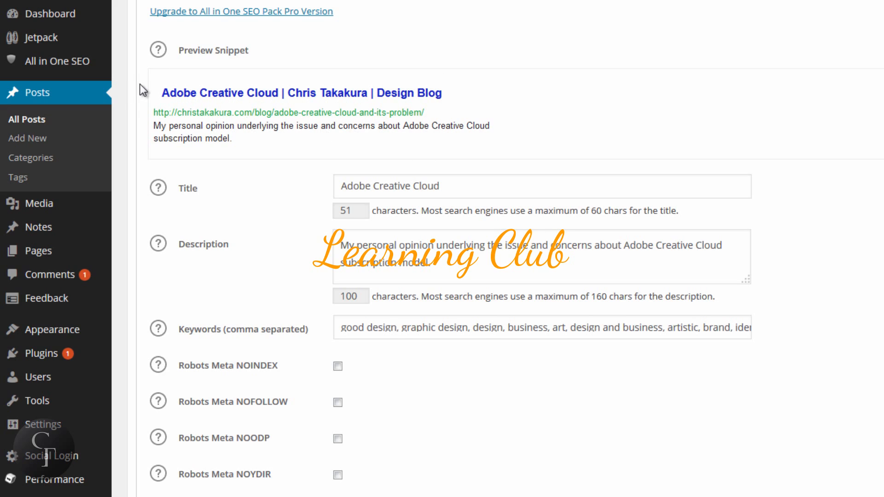
mouse_move(202, 95)
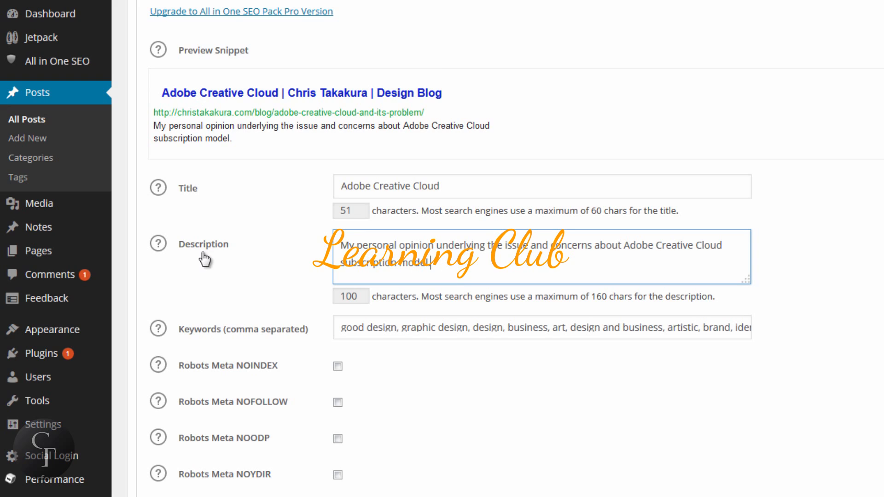
mouse_move(468, 268)
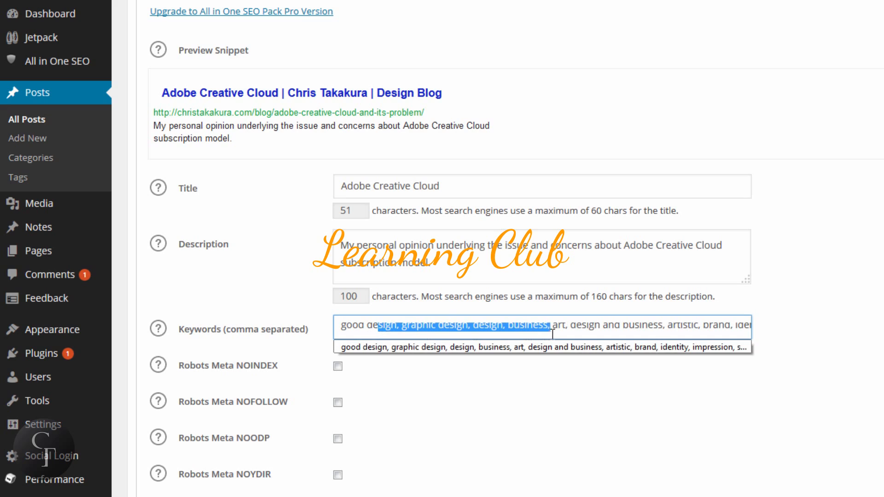
Dismiss the suggestion list covering the post's SEO keywords so they can be reviewed.
click(511, 335)
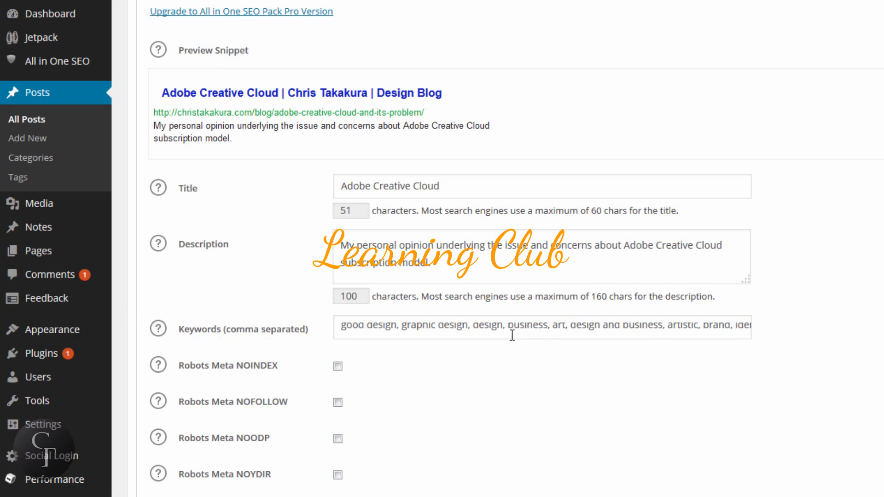
mouse_move(731, 337)
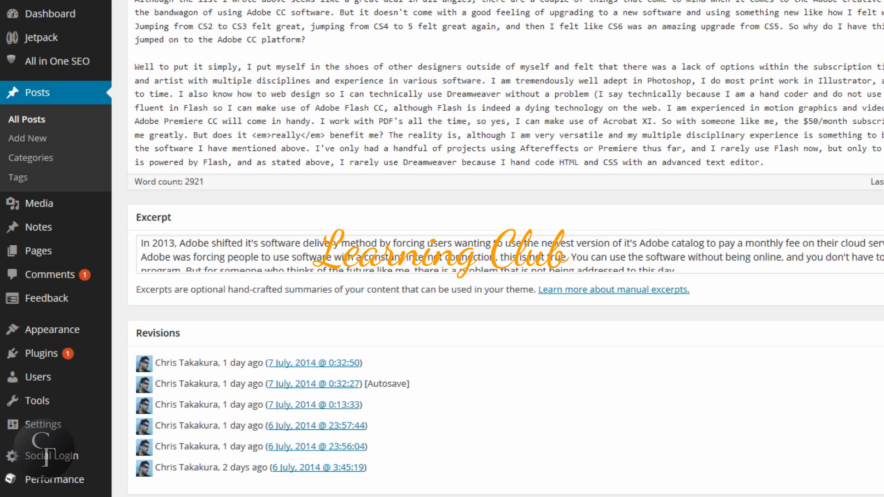
Update the Adobe Creative Cloud post, confirming publishing despite the proofreader's suggestions.
scroll(up, 3)
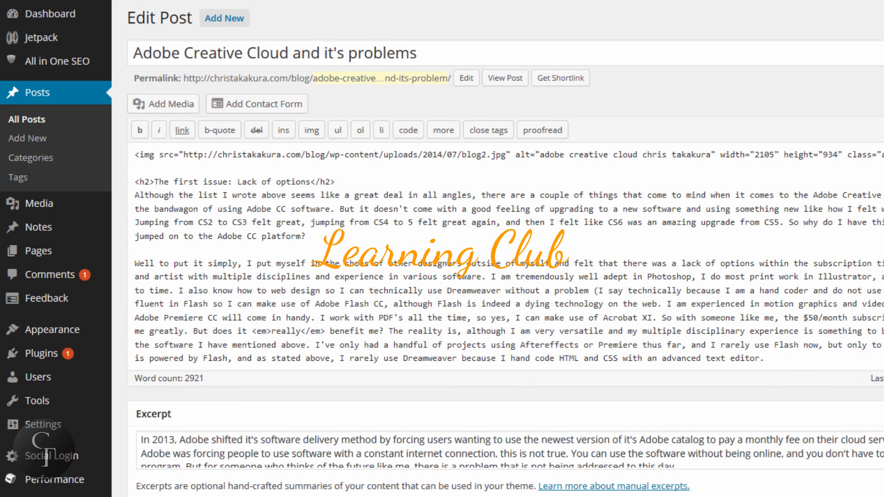
scroll(down, 3)
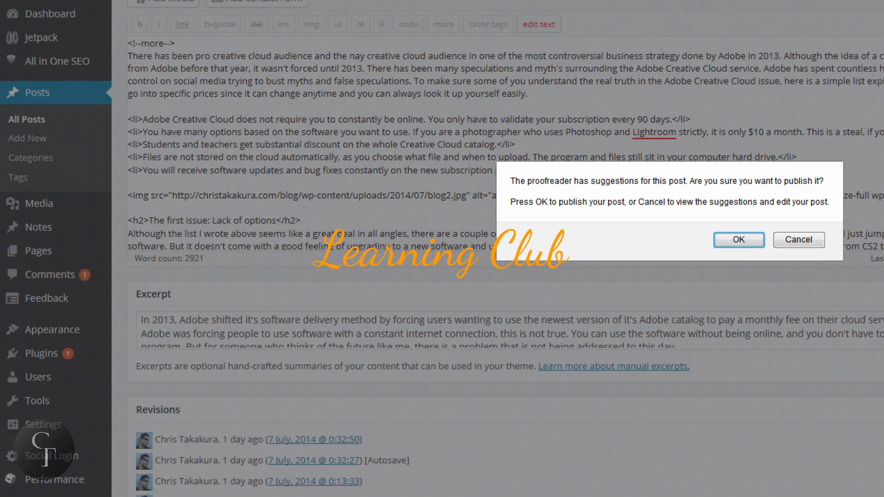
click(798, 239)
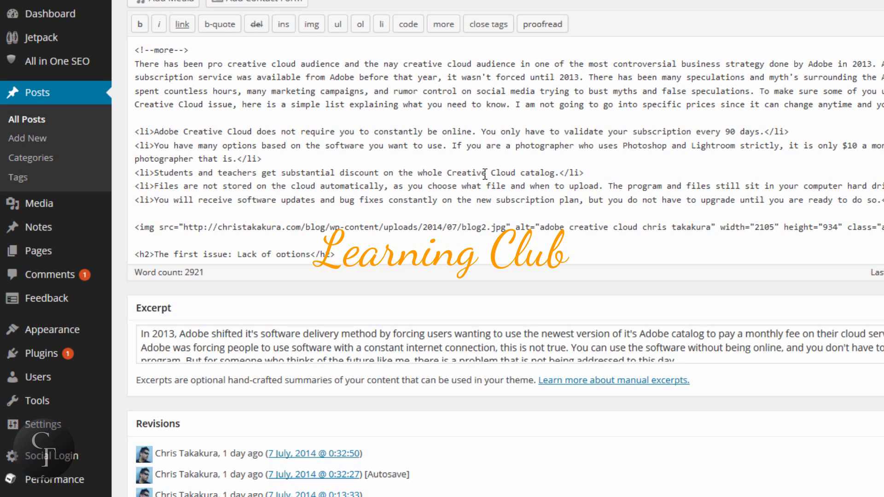
mouse_move(481, 174)
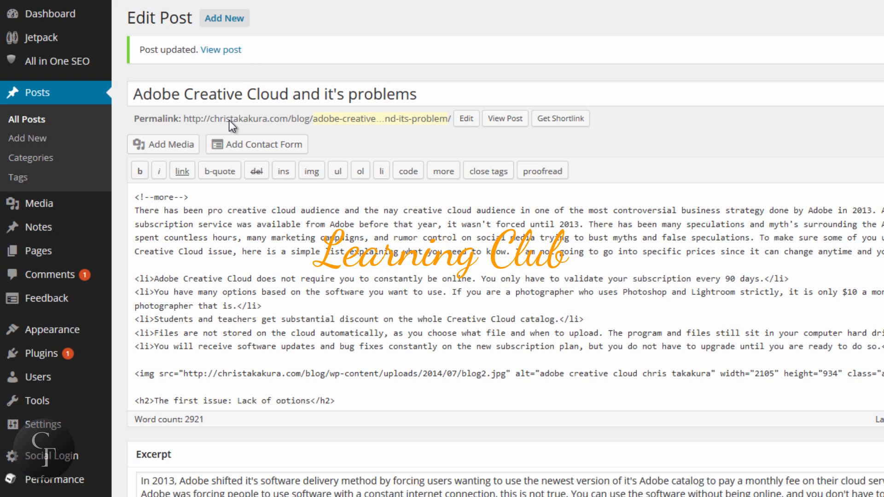
mouse_move(37, 120)
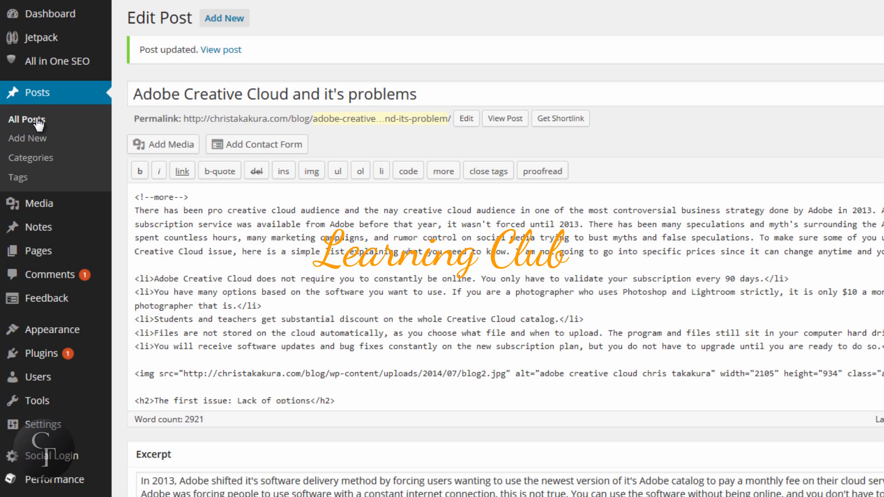
Return to the Posts list, where the Adobe Creative Cloud post shows as published.
click(26, 119)
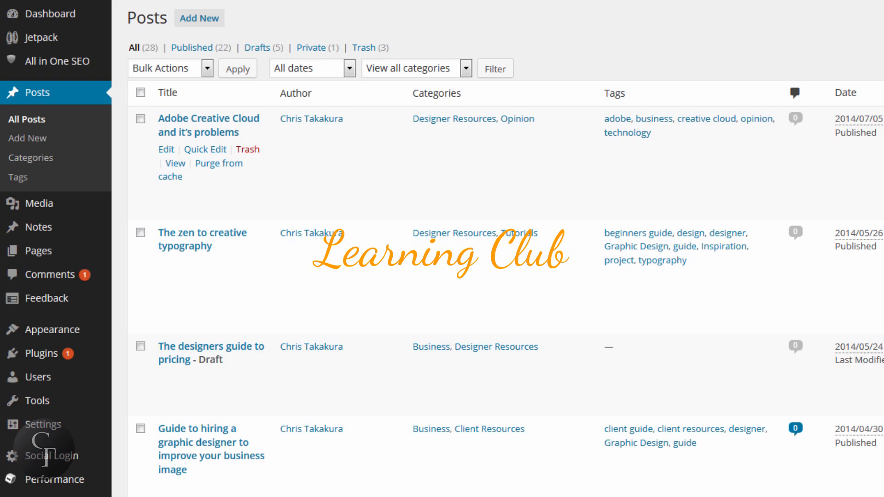
mouse_move(737, 206)
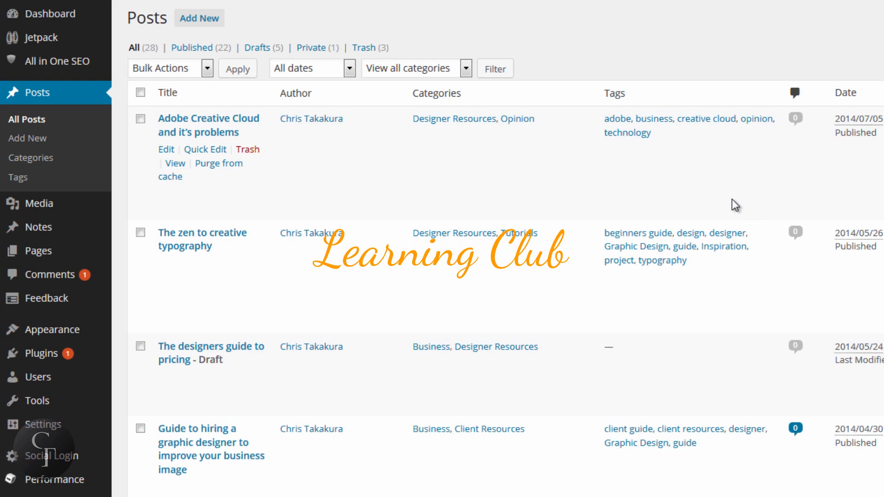
mouse_move(430, 174)
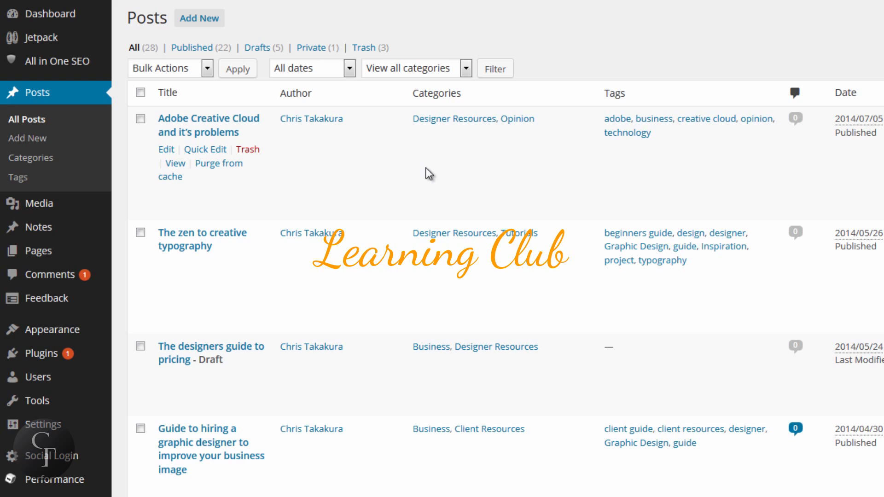
mouse_move(59, 227)
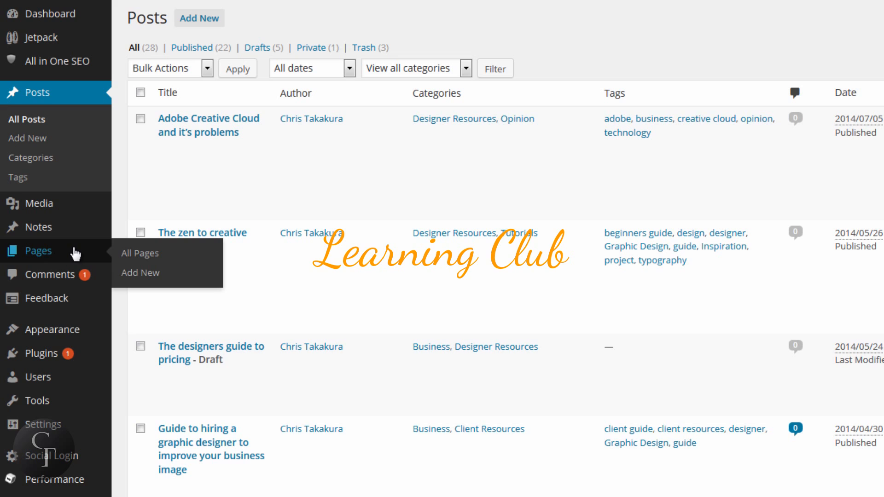
mouse_move(37, 258)
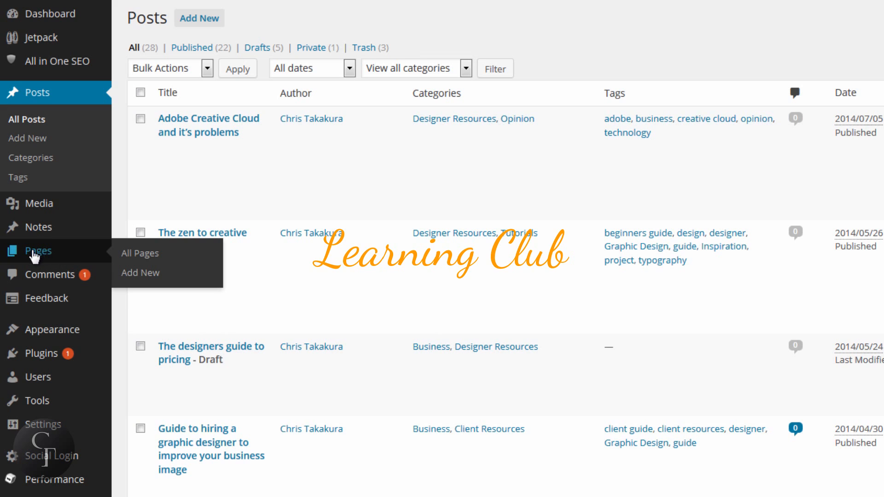
Show the Pages list with the Bar draft and the published Dinner page.
click(139, 252)
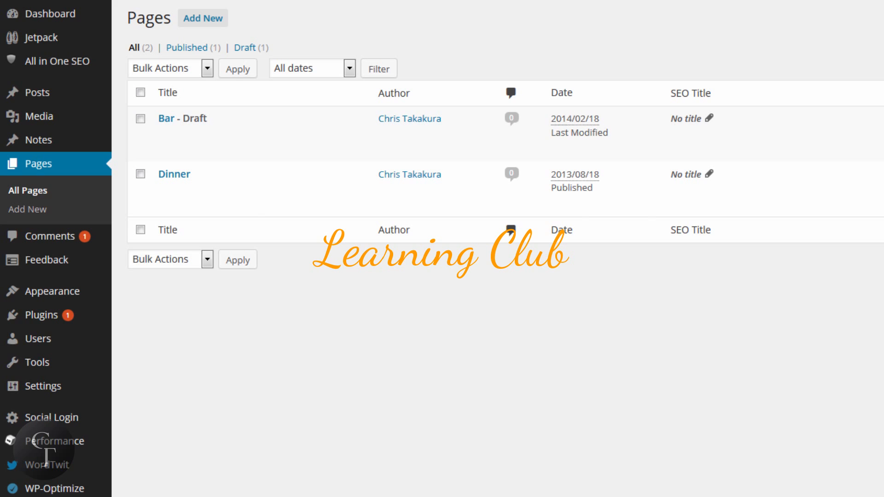
mouse_move(509, 401)
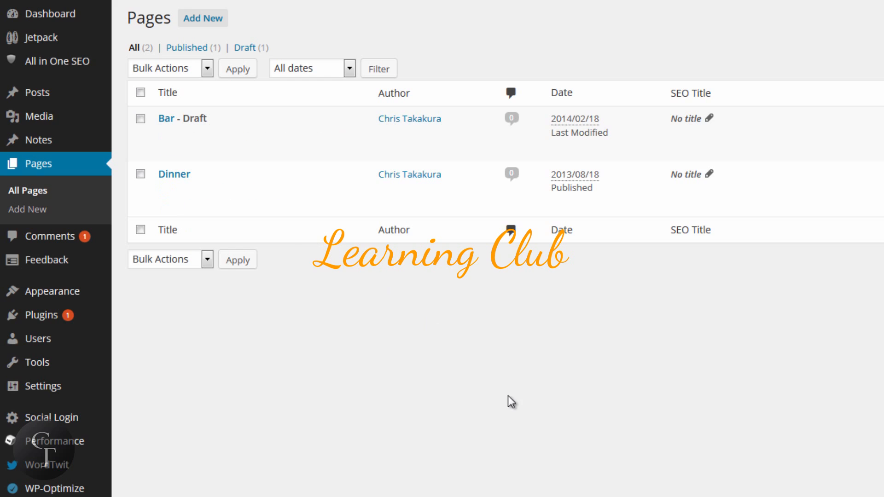
mouse_move(181, 119)
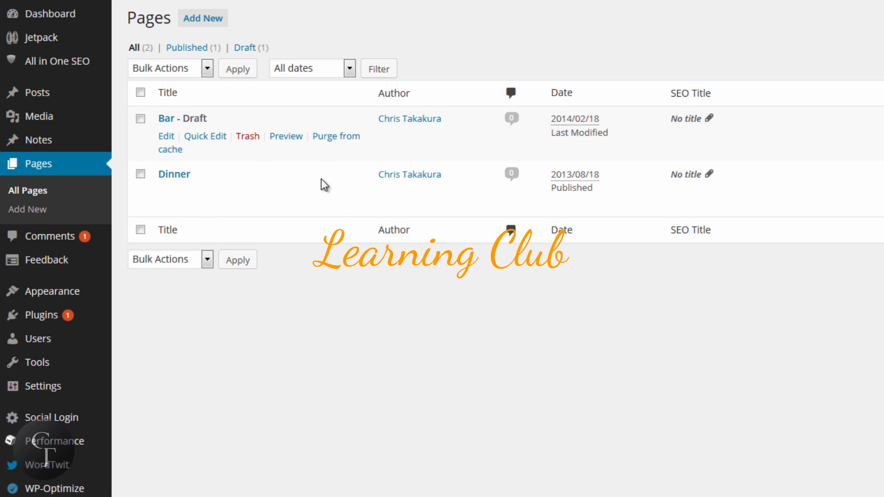
mouse_move(770, 472)
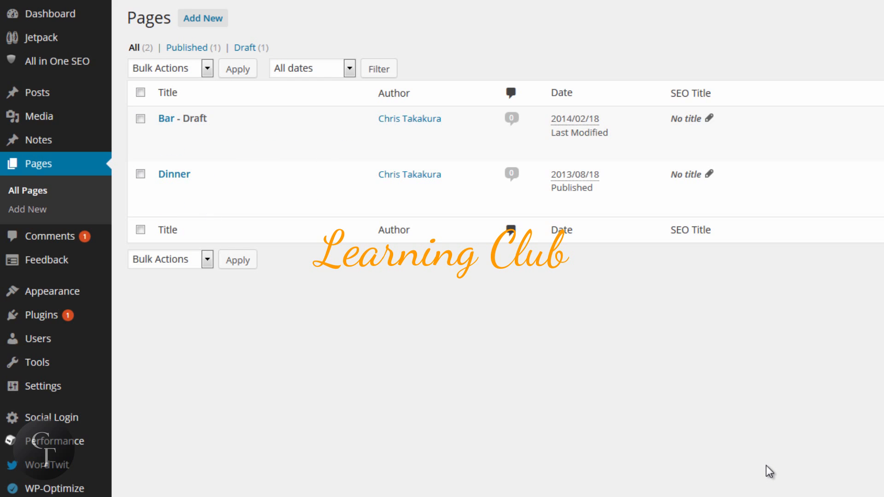
mouse_move(174, 174)
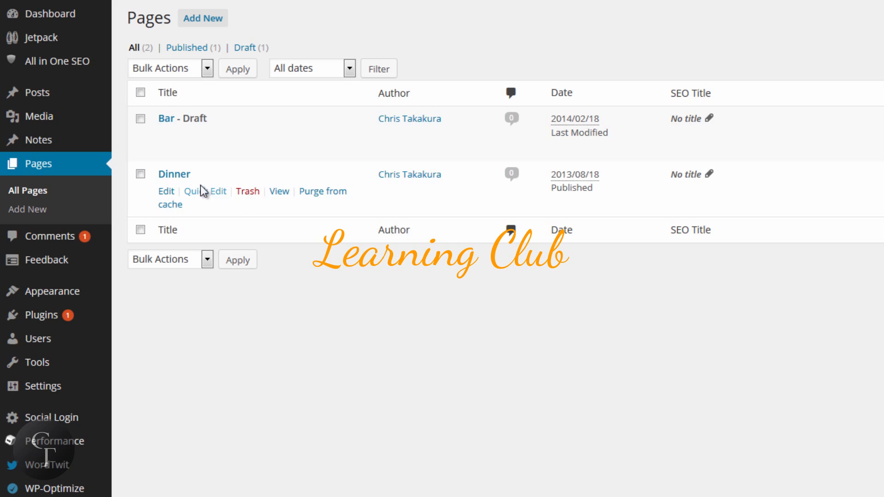
mouse_move(165, 193)
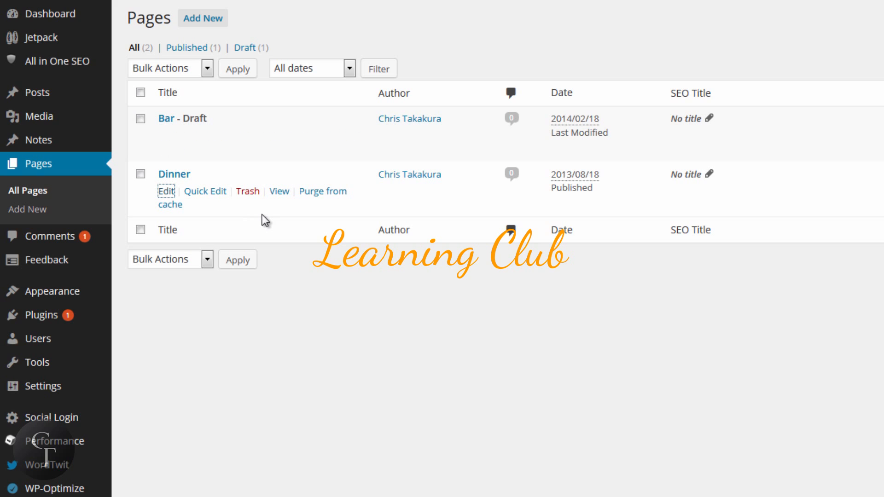
Edit the Dinner page and reach its empty All in One SEO Pack title, description and keywords fields.
click(165, 191)
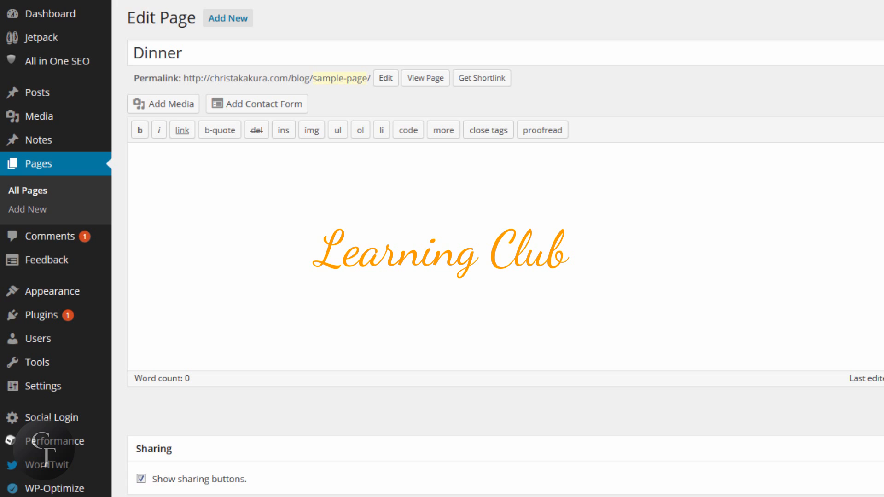
scroll(down, 3)
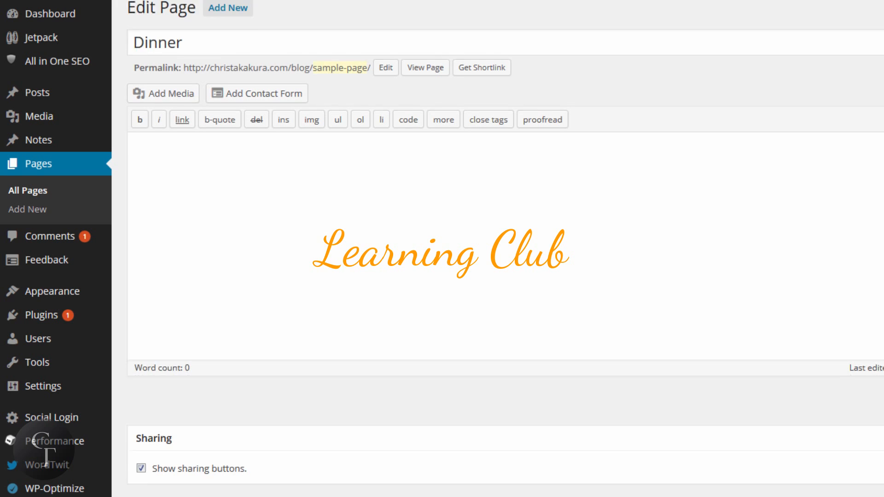
scroll(down, 3)
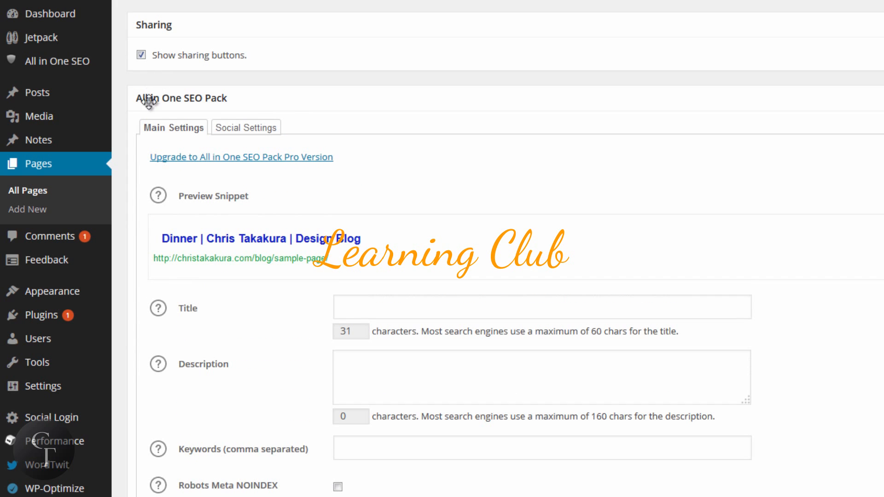
mouse_move(300, 102)
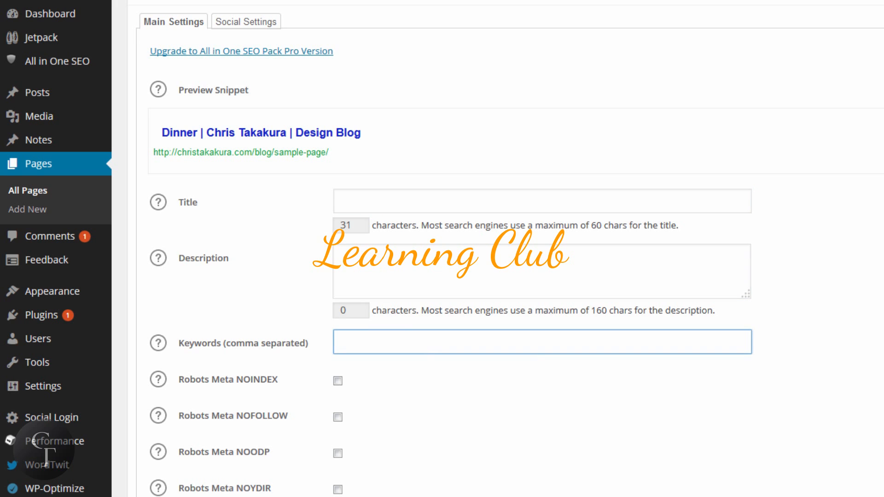
scroll(up, 3)
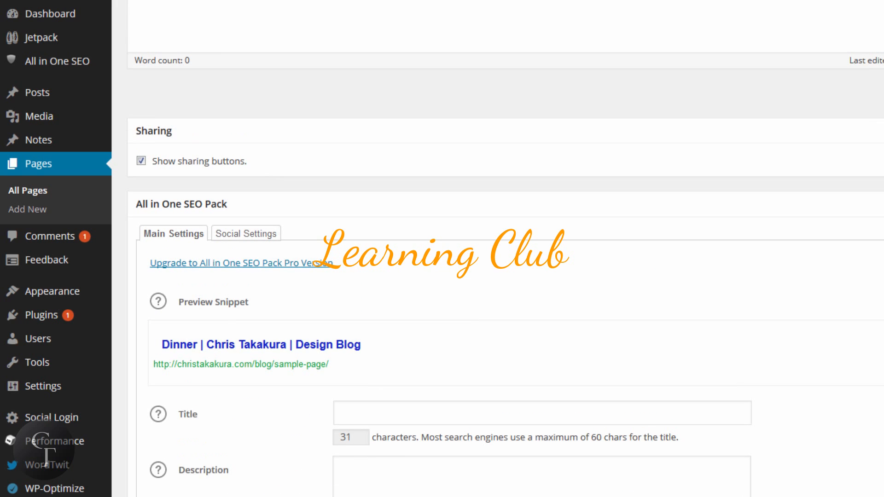
mouse_move(878, 357)
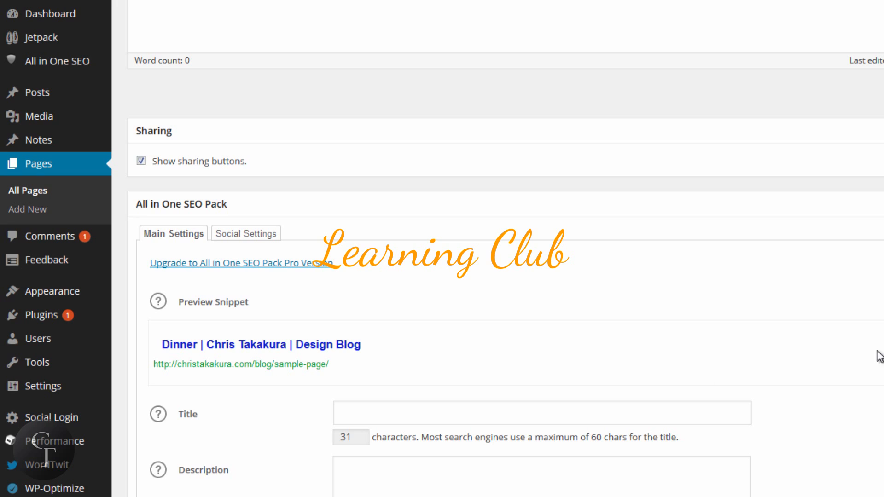
mouse_move(315, 243)
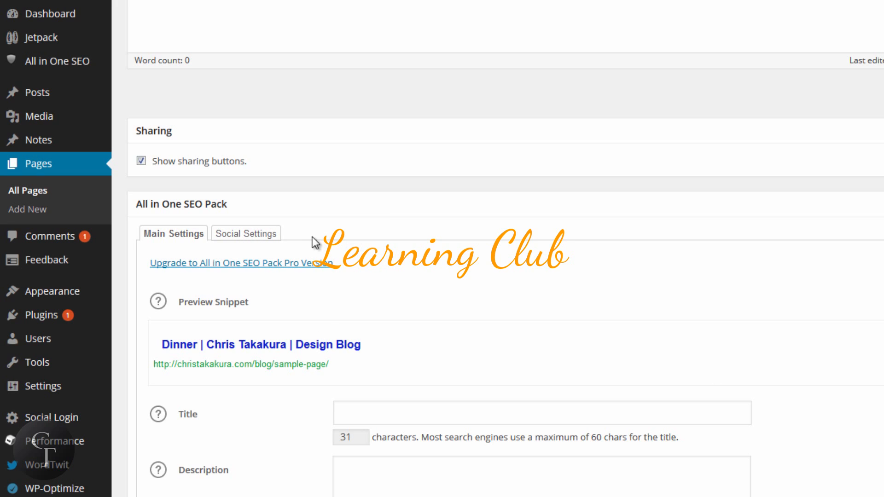
Show the Dinner page's Social Settings with empty title and description and the Image options.
click(245, 233)
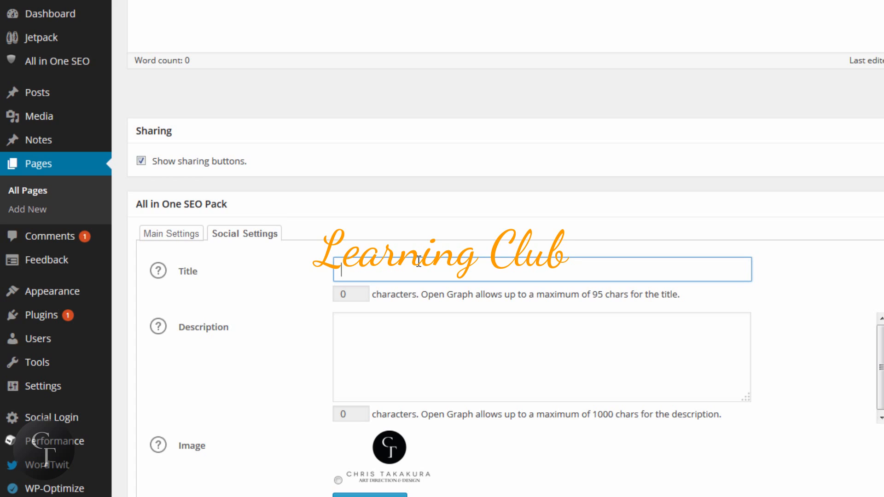
mouse_move(197, 201)
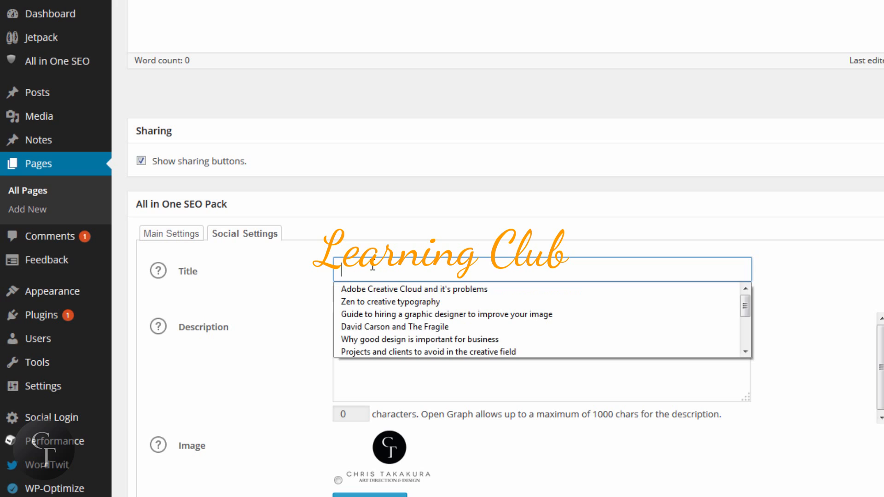
mouse_move(209, 246)
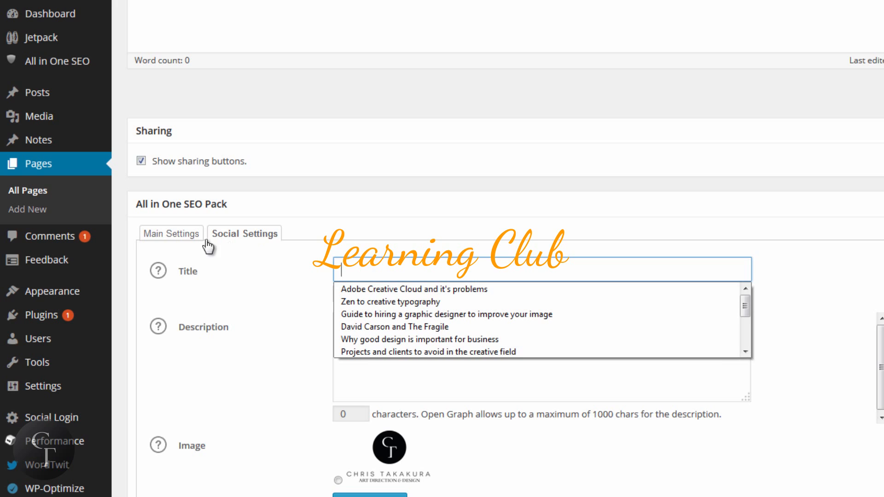
click(245, 233)
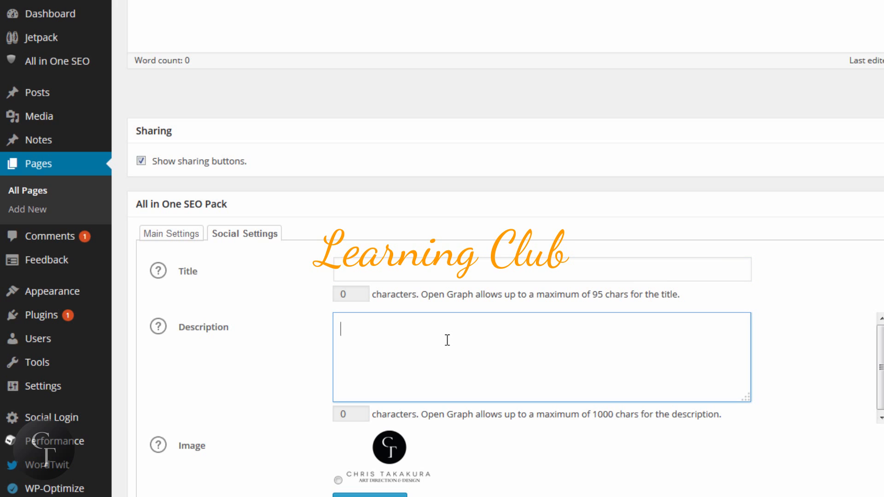
scroll(down, 3)
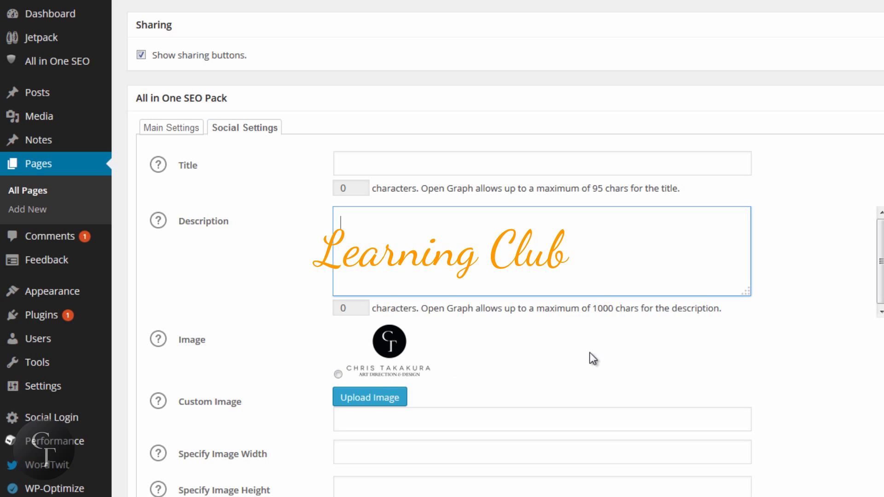
mouse_move(514, 353)
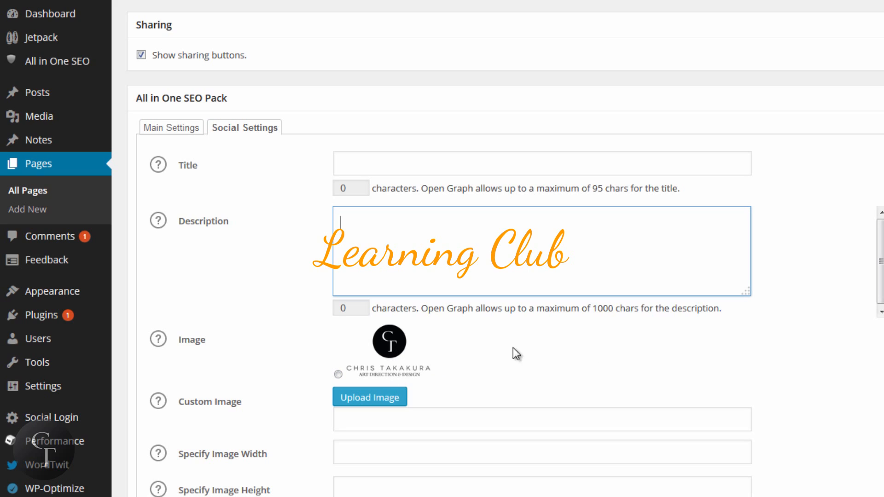
mouse_move(417, 358)
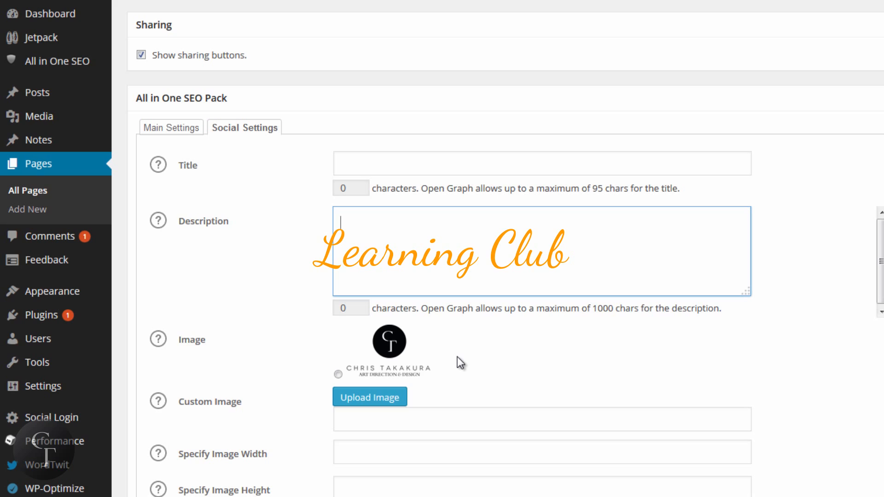
mouse_move(428, 366)
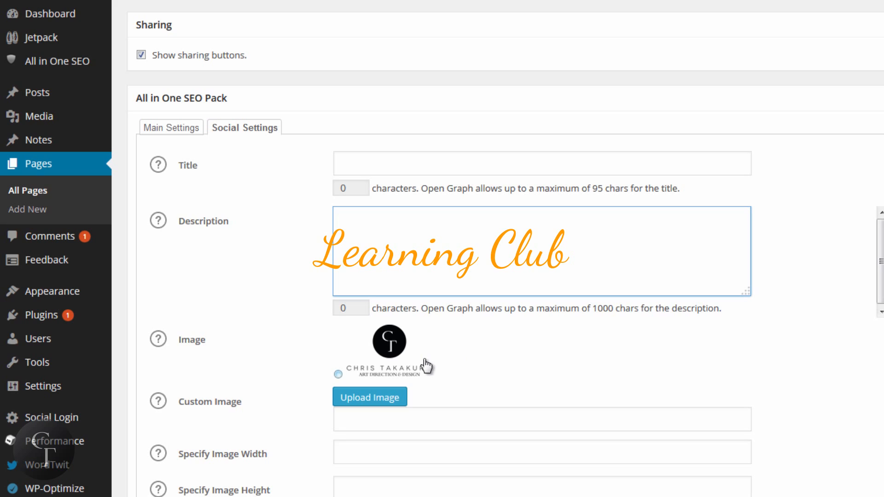
mouse_move(471, 340)
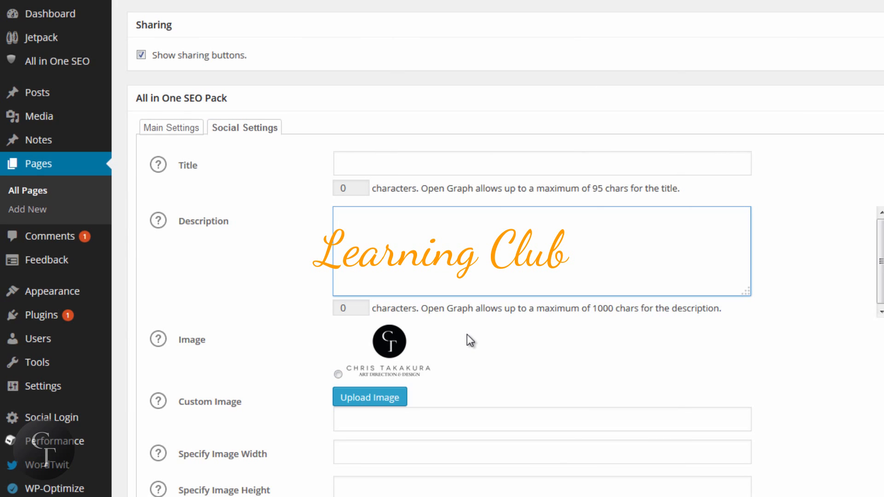
Select the Chris Takakura logo as the Dinner page's Open Graph image.
click(341, 223)
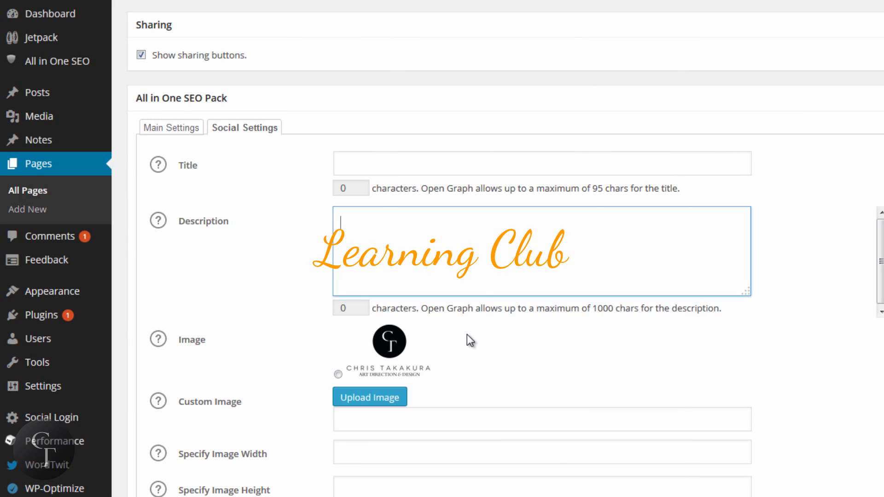
mouse_move(257, 399)
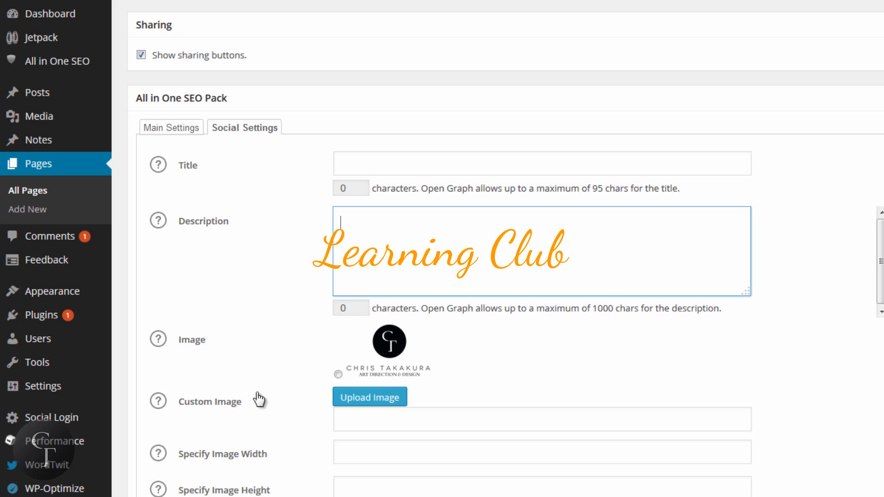
click(337, 374)
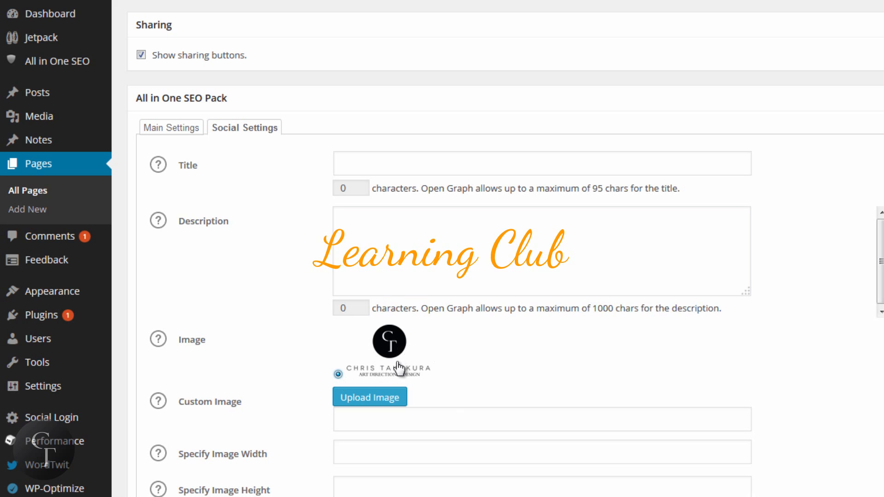
mouse_move(403, 364)
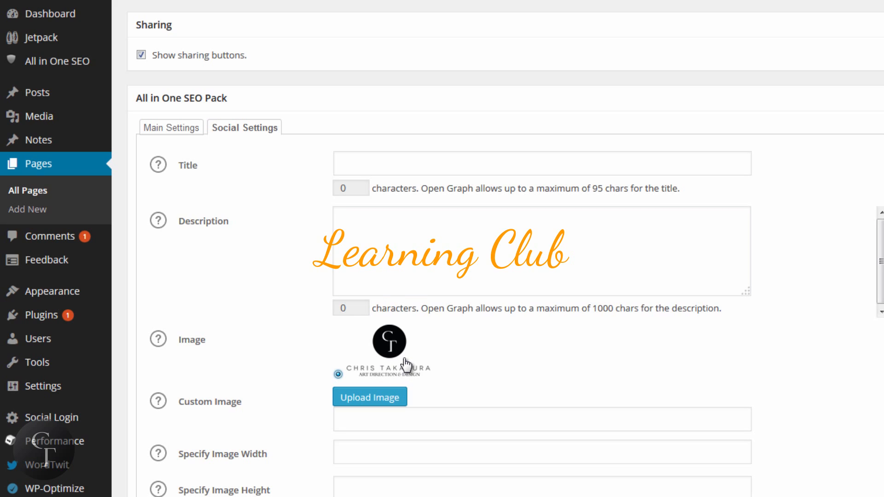
mouse_move(403, 363)
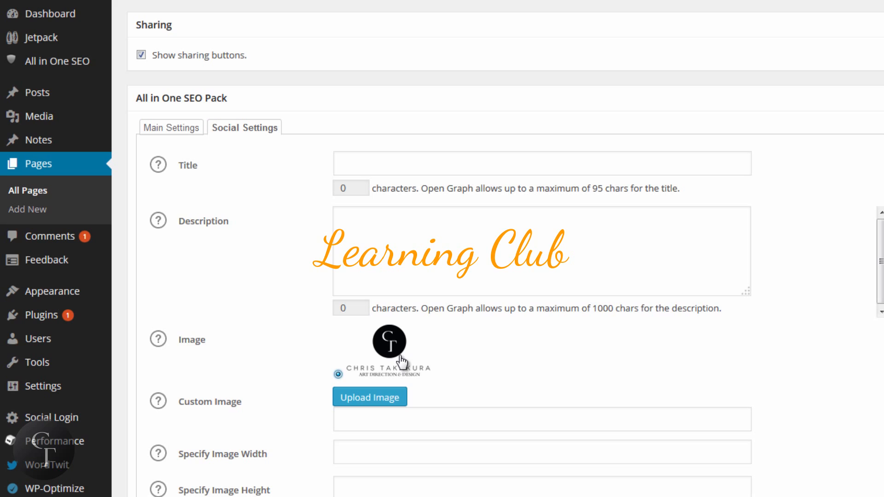
mouse_move(478, 356)
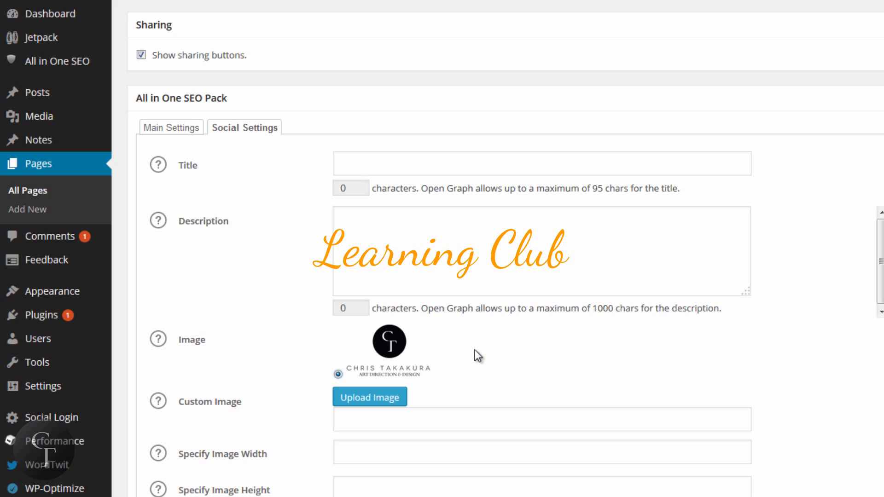
mouse_move(400, 345)
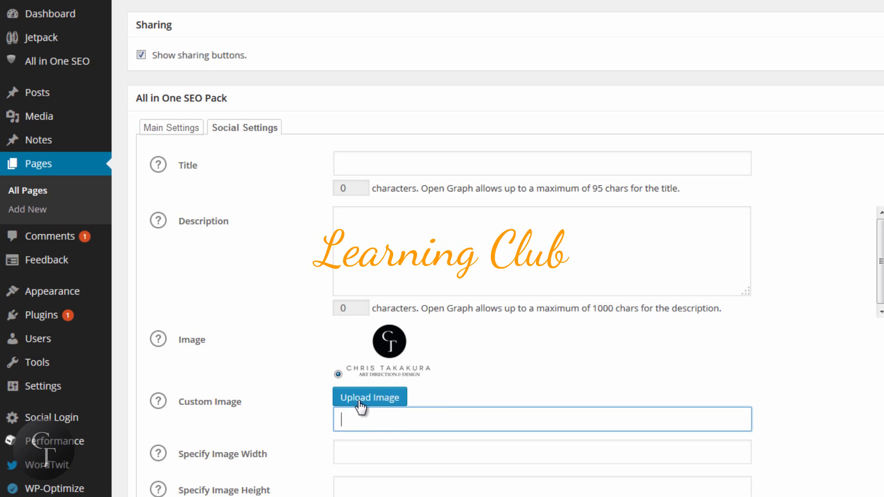
mouse_move(462, 351)
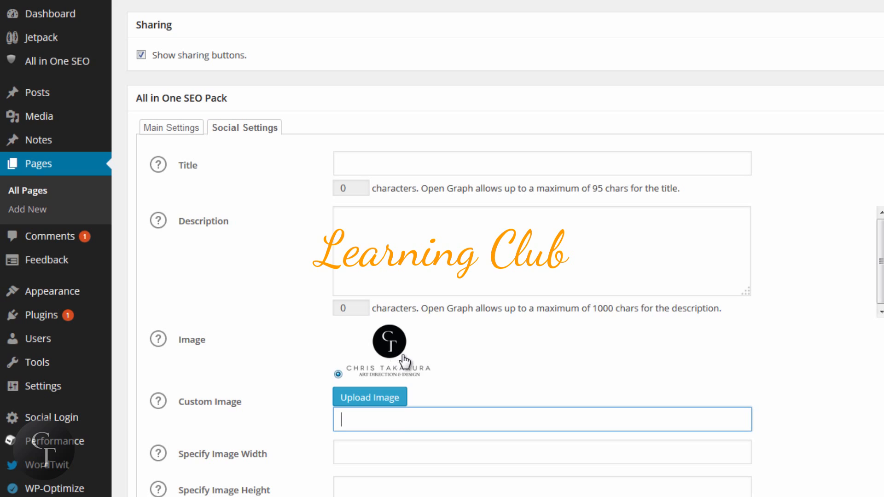
mouse_move(223, 494)
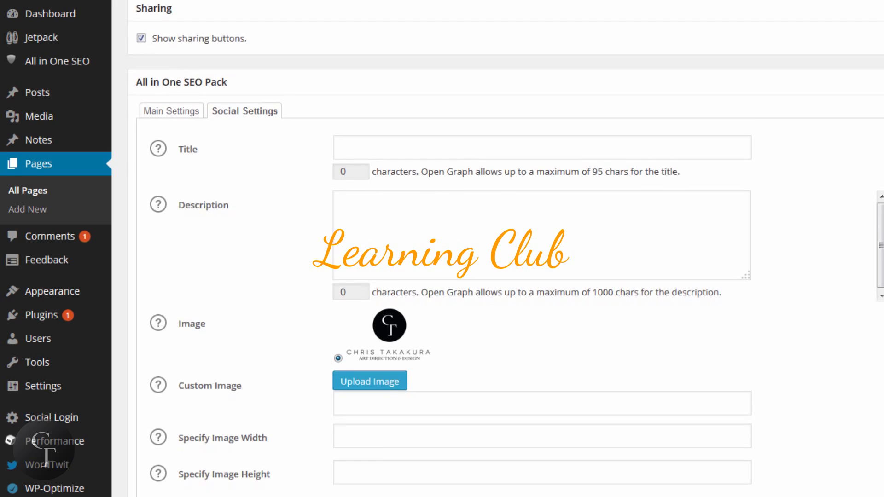
scroll(up, 3)
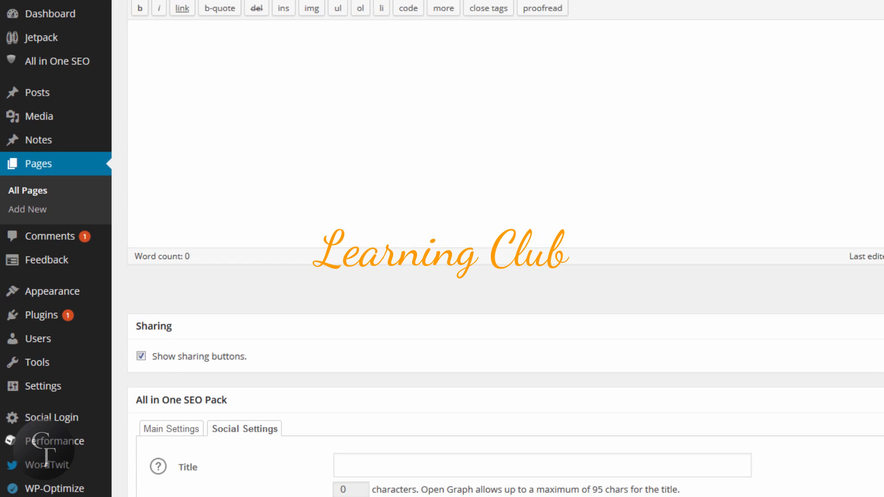
scroll(up, 3)
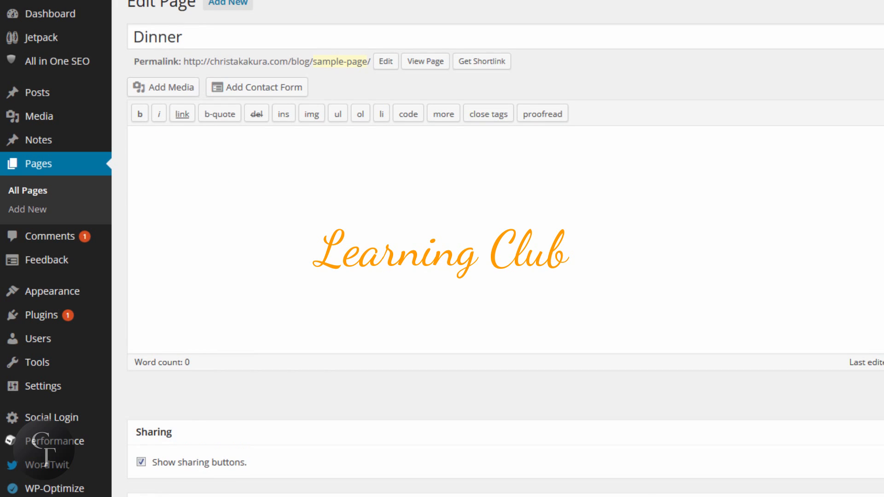
scroll(up, 3)
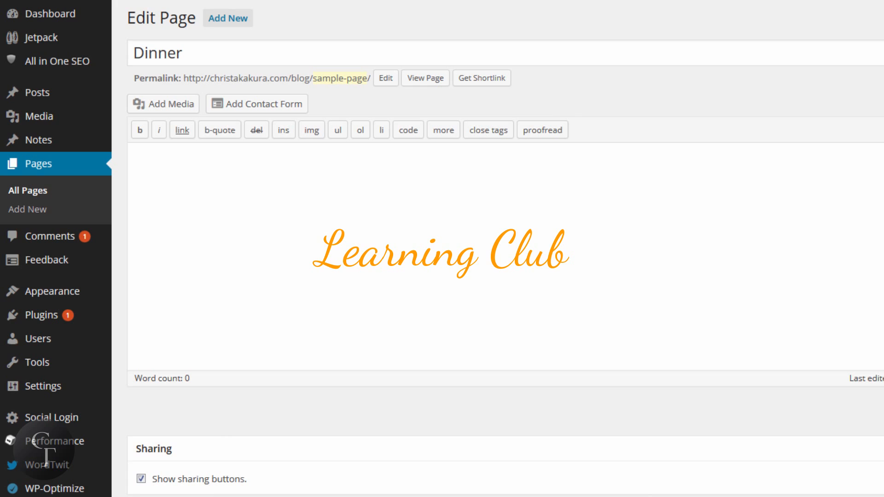
scroll(down, 3)
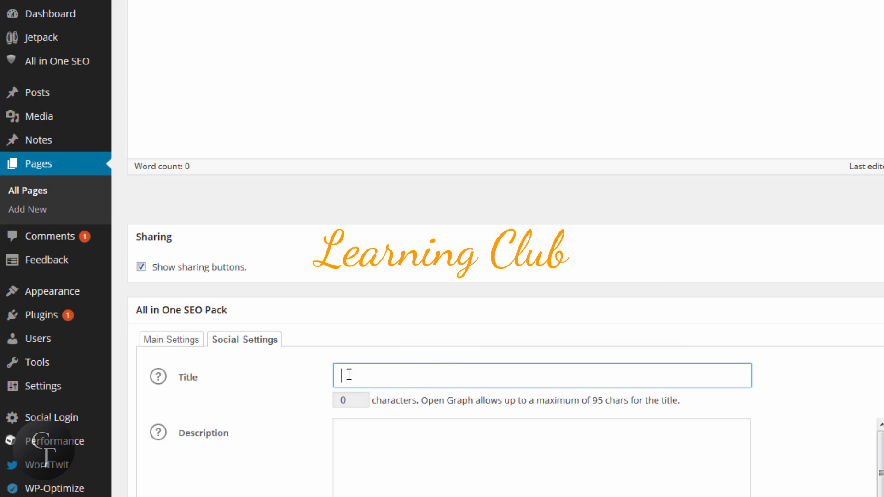
mouse_move(434, 376)
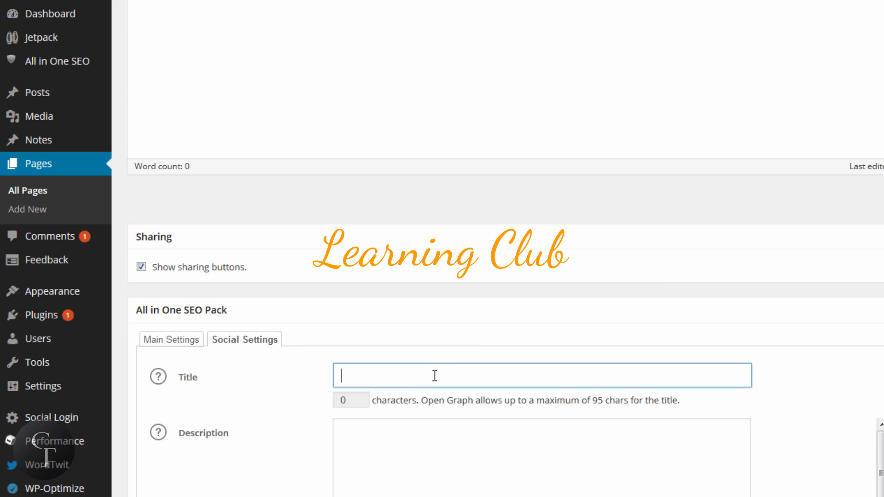
text(Galler)
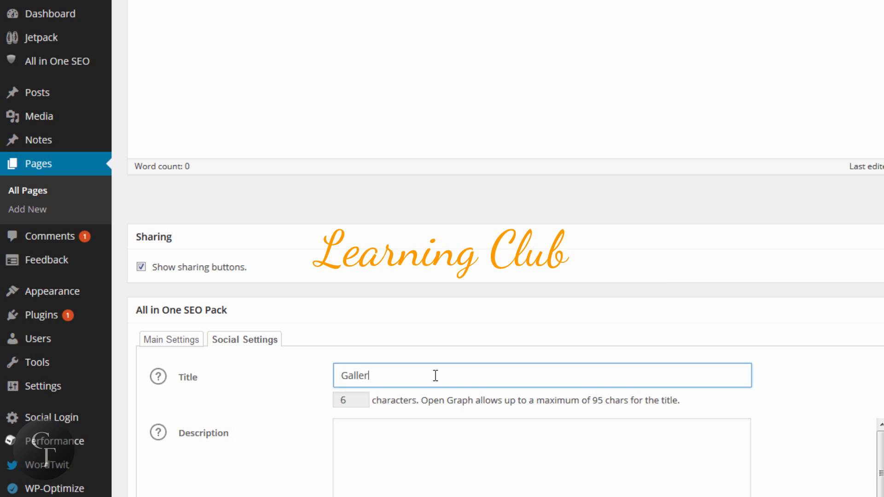
text(y)
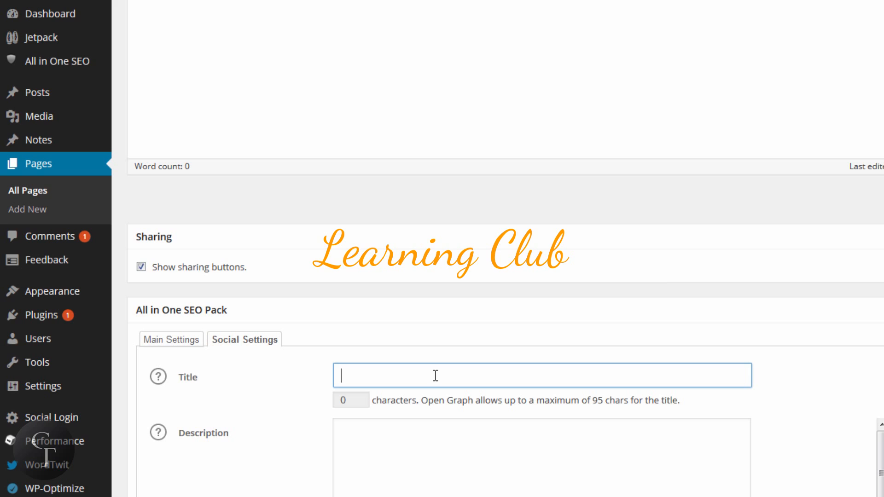
text(G)
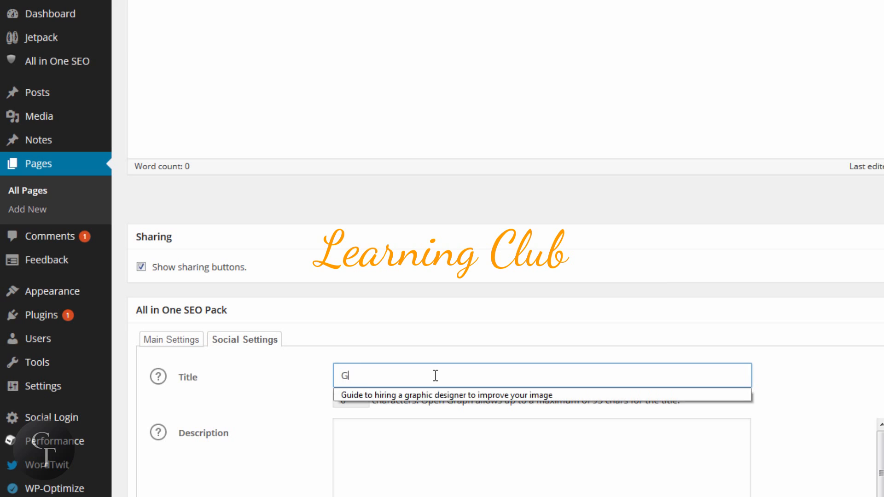
text(allery)
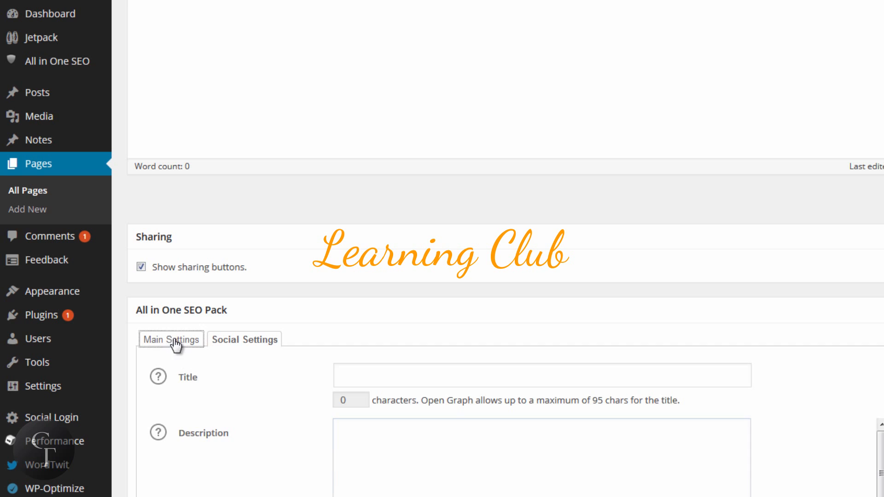
Review the Main Settings preview snippet, then show the Posts list with all 28 posts.
click(171, 339)
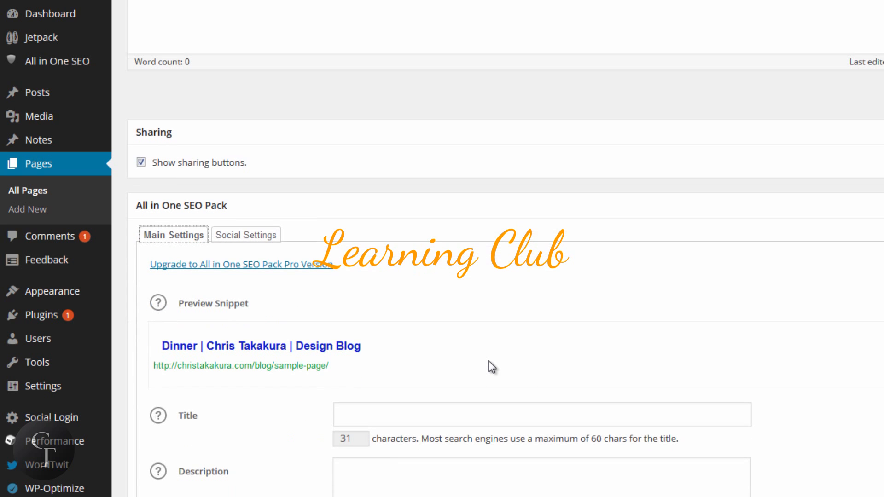
scroll(down, 3)
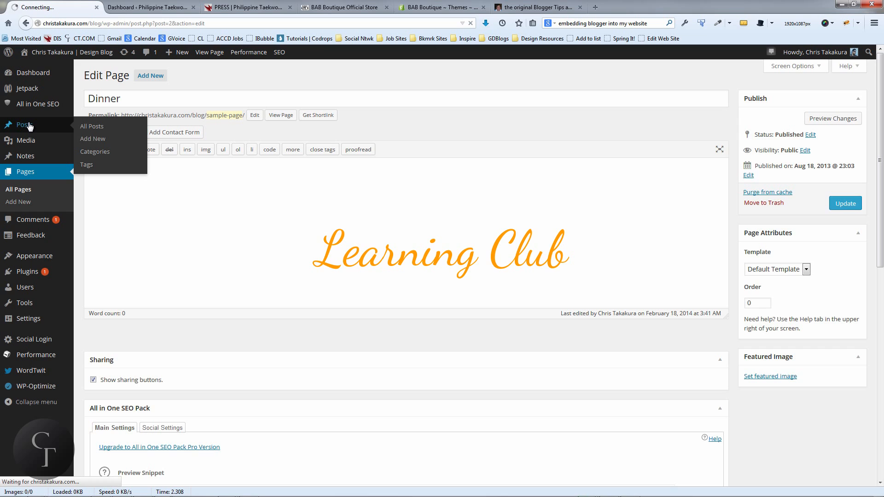
click(91, 126)
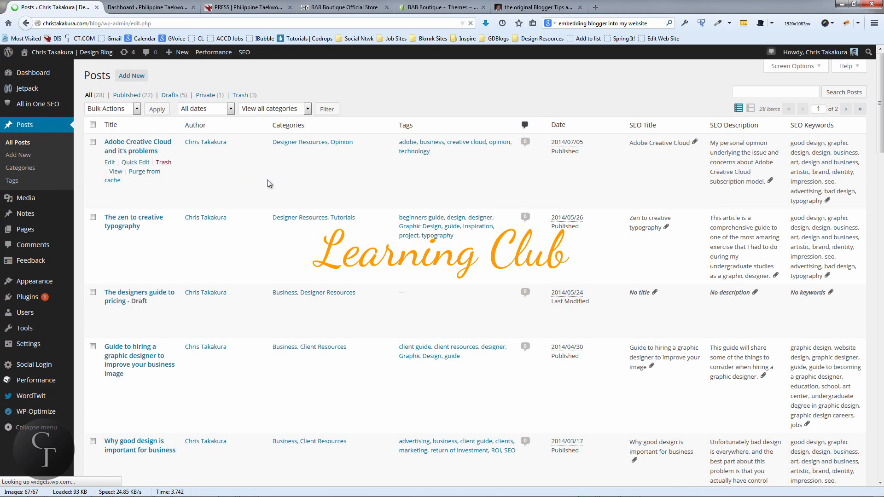